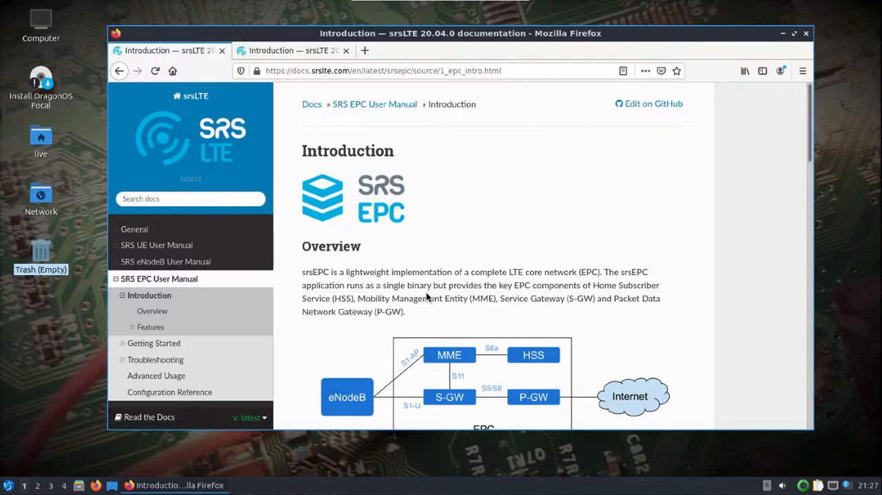
pyautogui.moveTo(430, 299)
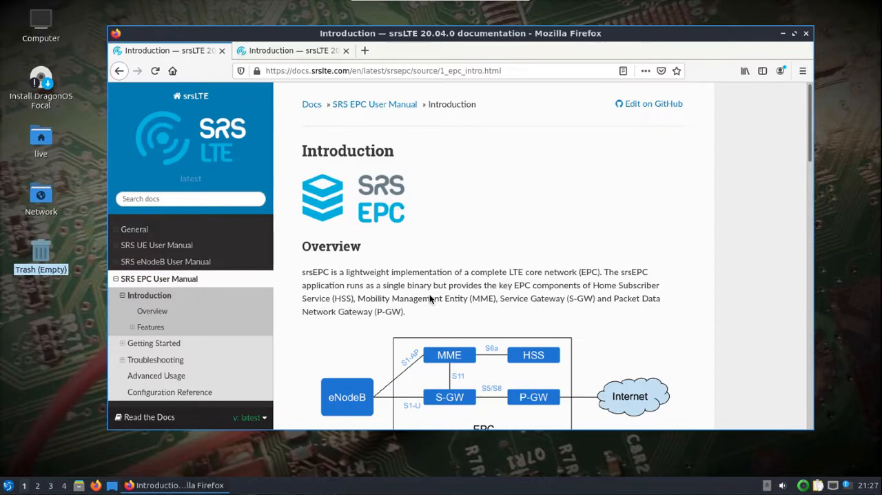
pyautogui.moveTo(116, 357)
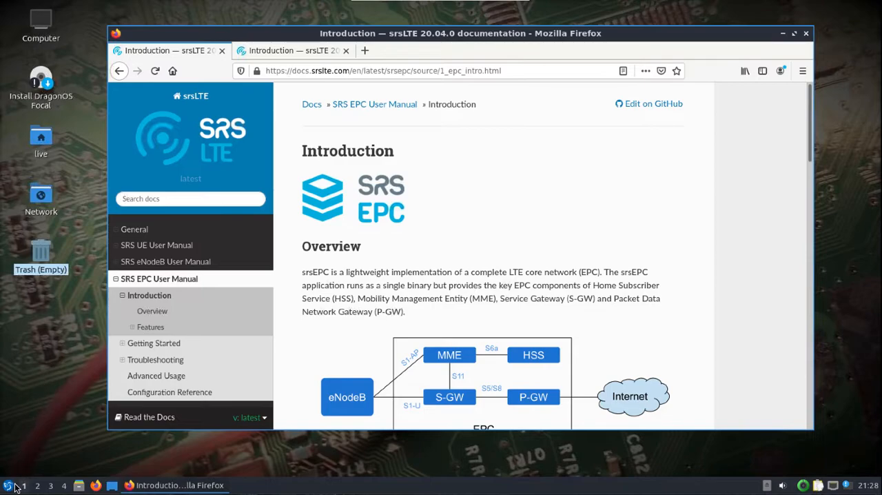
# Launch QTerminal and run the bladeRF-cli version check to print CLI, library, firmware and FPGA versions
pyautogui.click(7, 486)
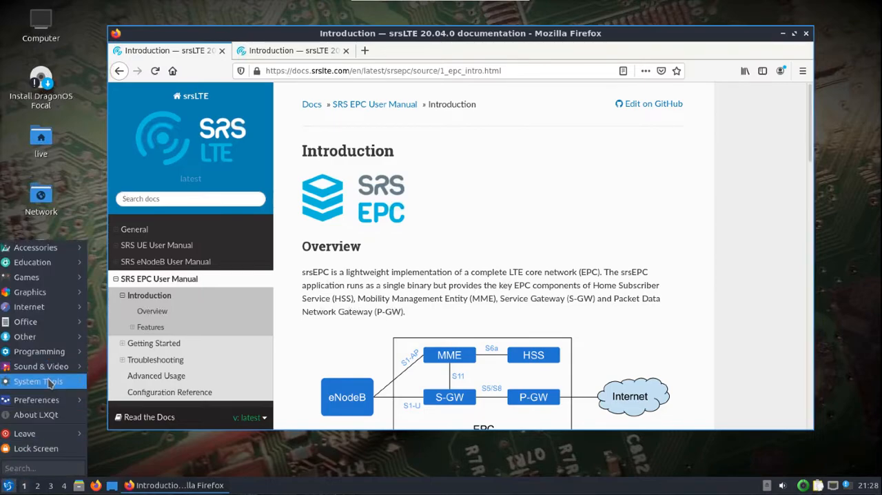
pyautogui.moveTo(150, 360)
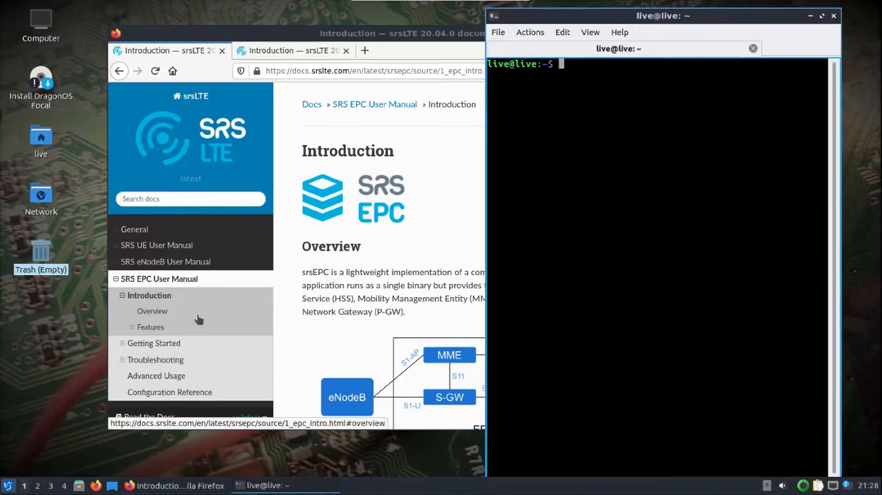
pyautogui.write('bladeRF-cli -e version')
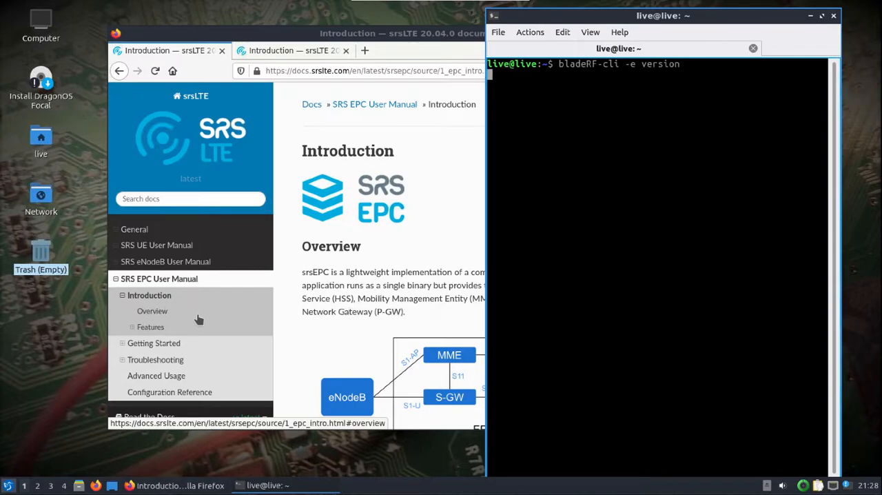
pyautogui.press('Return')
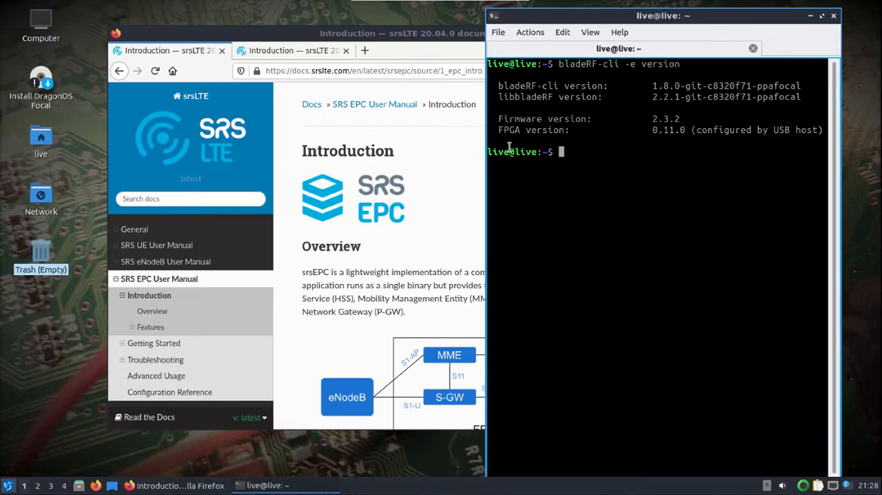
pyautogui.moveTo(540, 168)
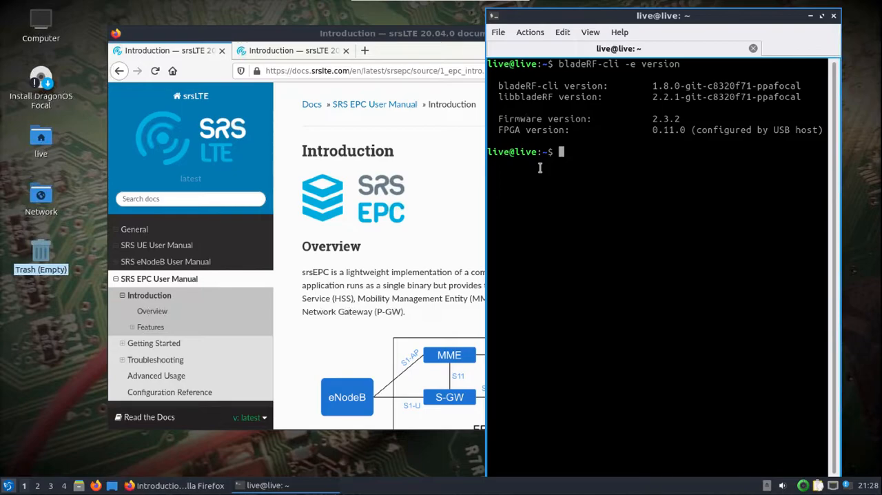
pyautogui.moveTo(524, 170)
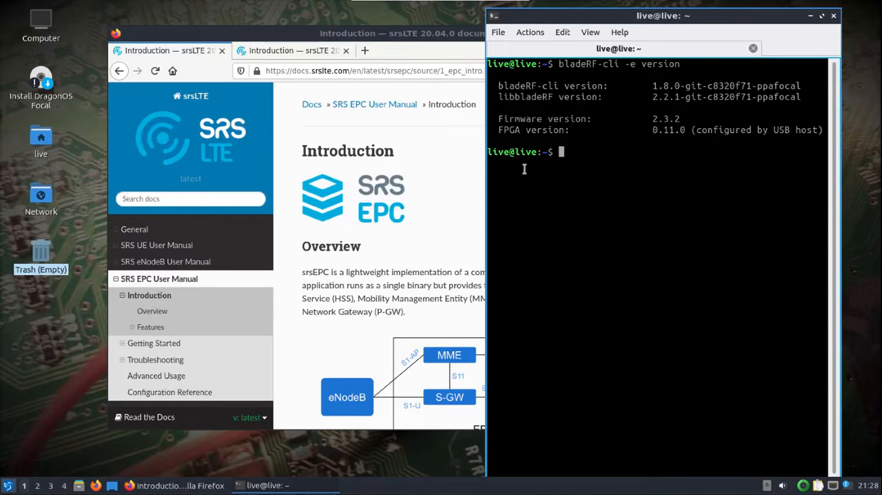
pyautogui.moveTo(521, 168)
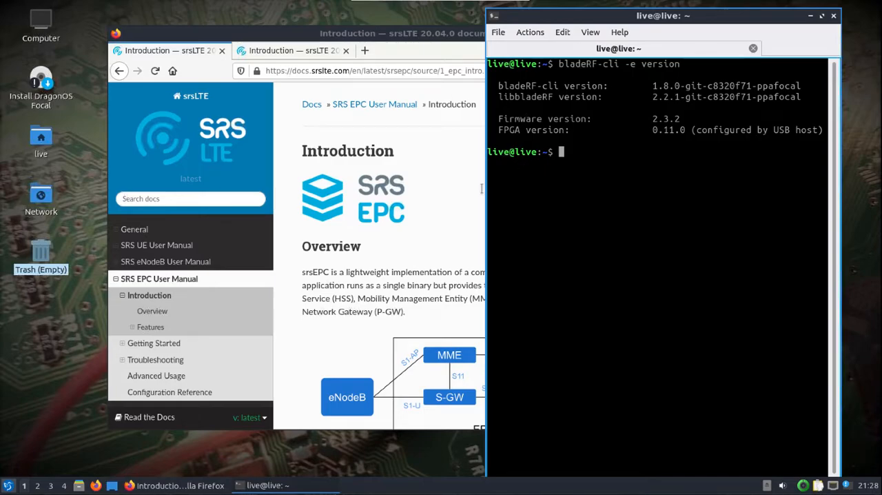
pyautogui.moveTo(400, 226)
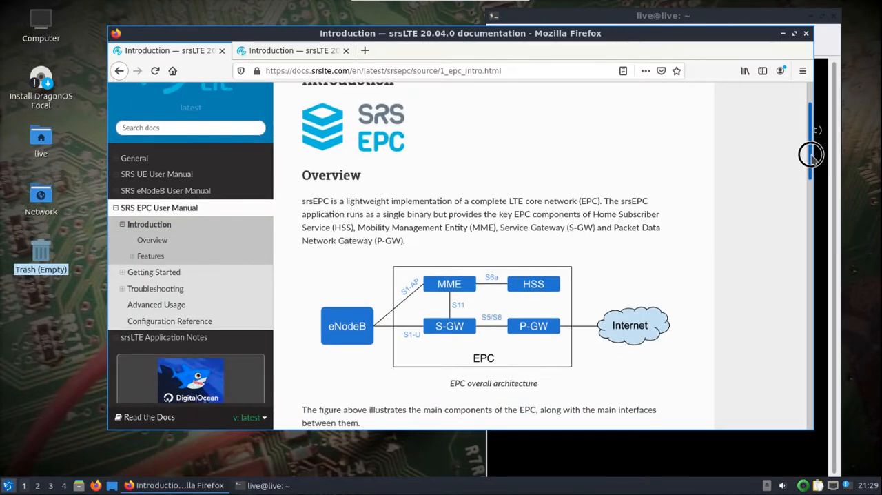
pyautogui.moveTo(747, 153)
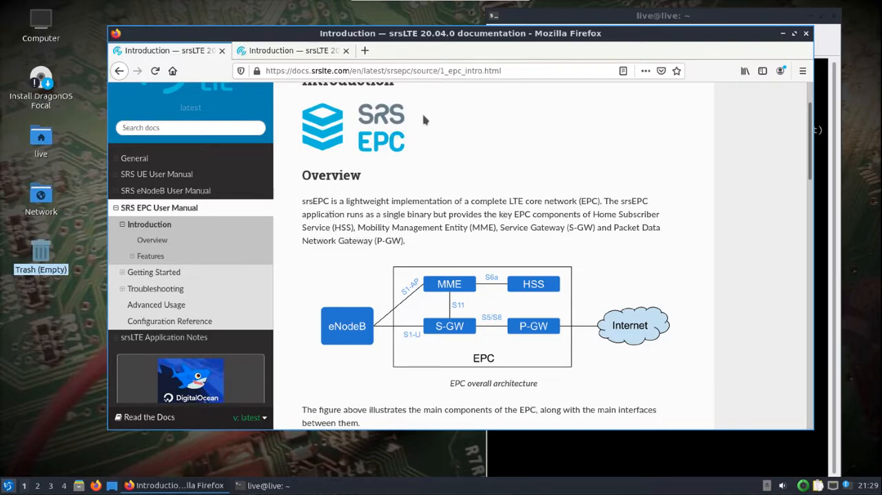
pyautogui.moveTo(320, 43)
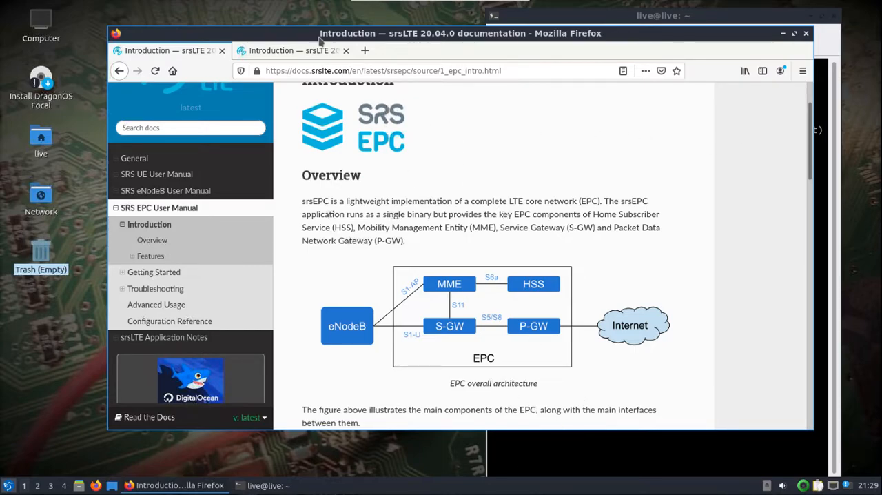
# Show the srsENB User Manual introduction with its overview and features list
pyautogui.click(293, 50)
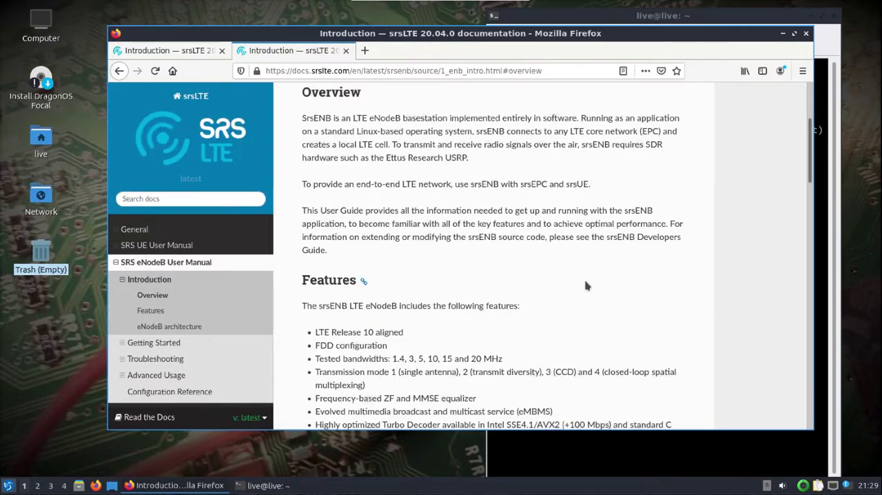
pyautogui.moveTo(587, 277)
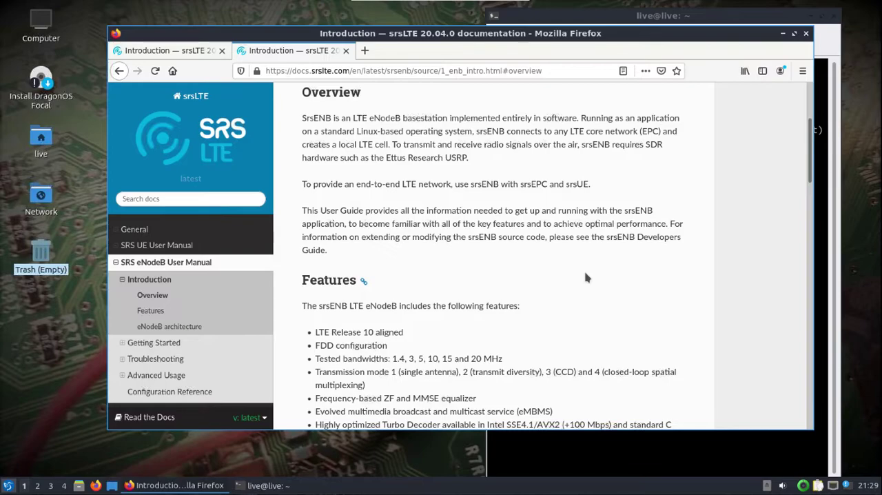
pyautogui.scroll(-3)
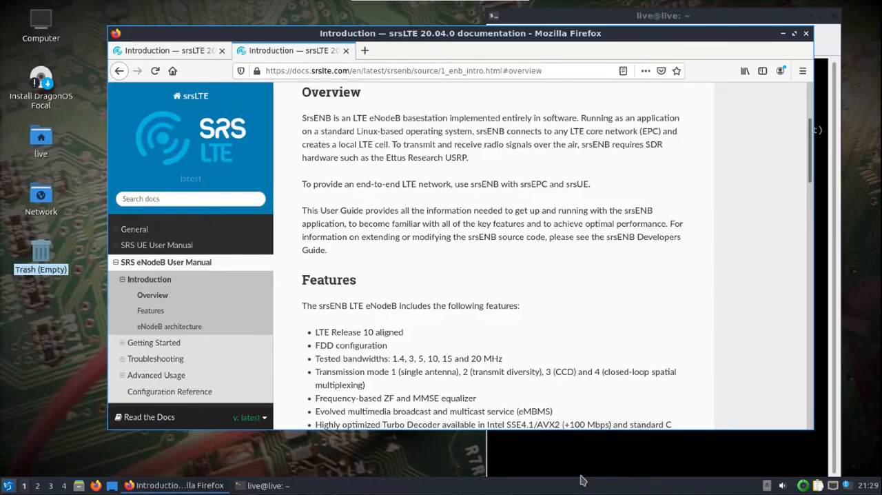
pyautogui.moveTo(657, 490)
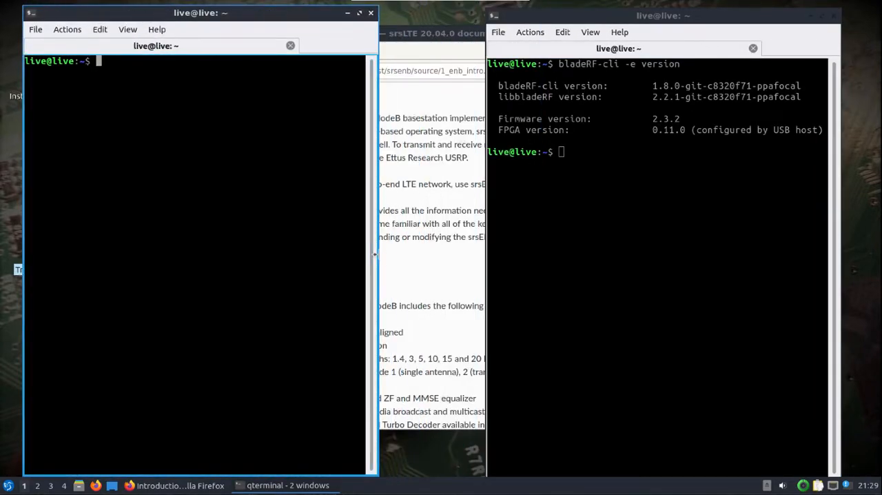
# Arrange a second terminal at half width and clear the old version output from the right terminal
pyautogui.moveTo(377, 262); pyautogui.dragTo(427, 262)
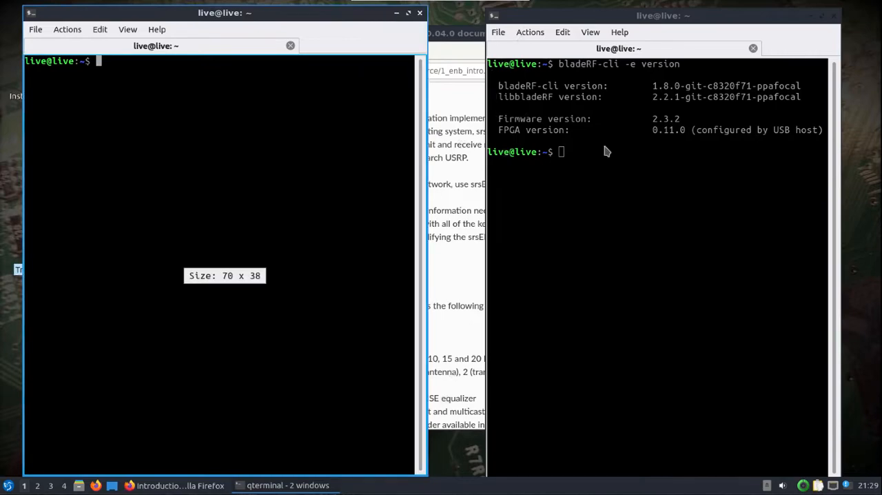
pyautogui.write('cle')
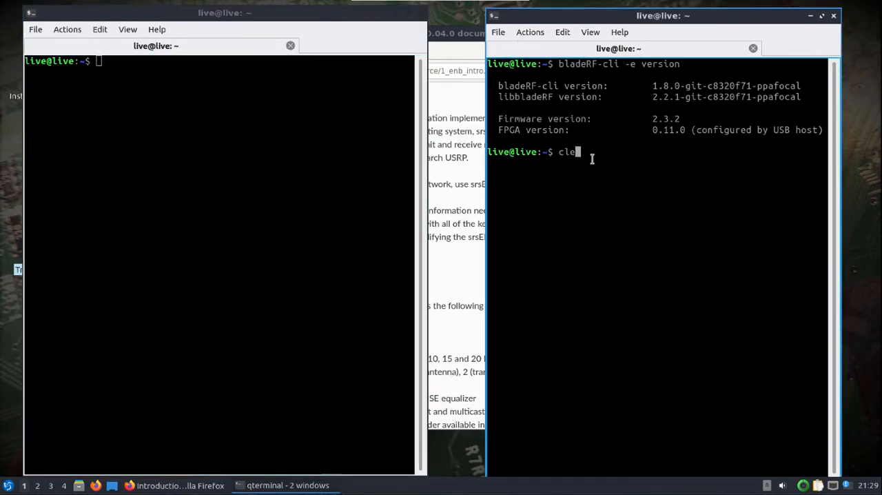
pyautogui.press('Return')
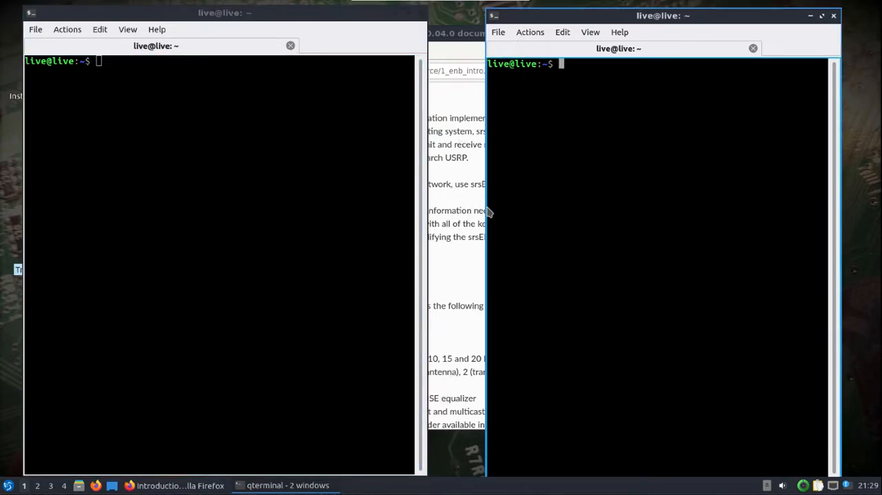
pyautogui.moveTo(491, 223)
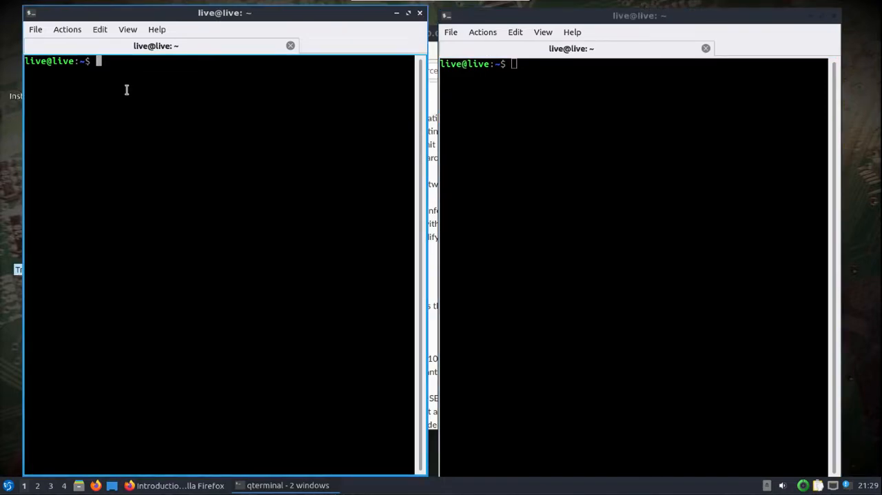
# Run sudo srsepc in the left terminal so HSS, MME and SP-GW come up initialized
pyautogui.write('sudo')
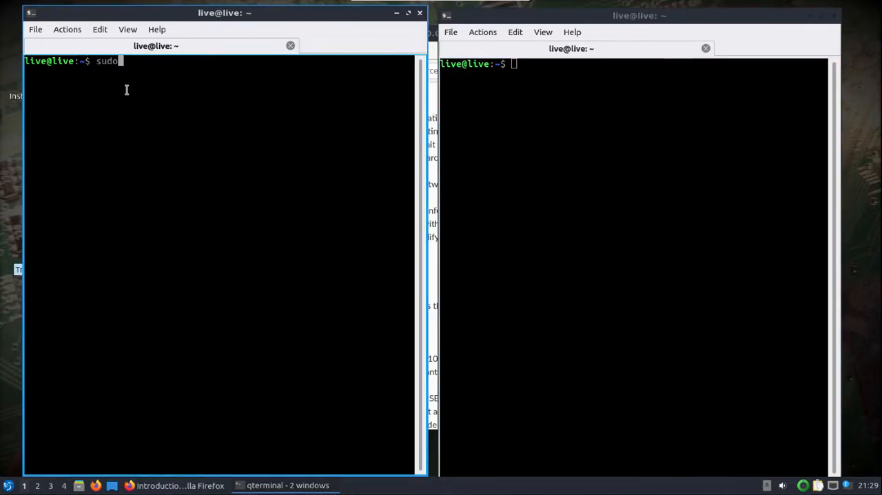
pyautogui.write('srs')
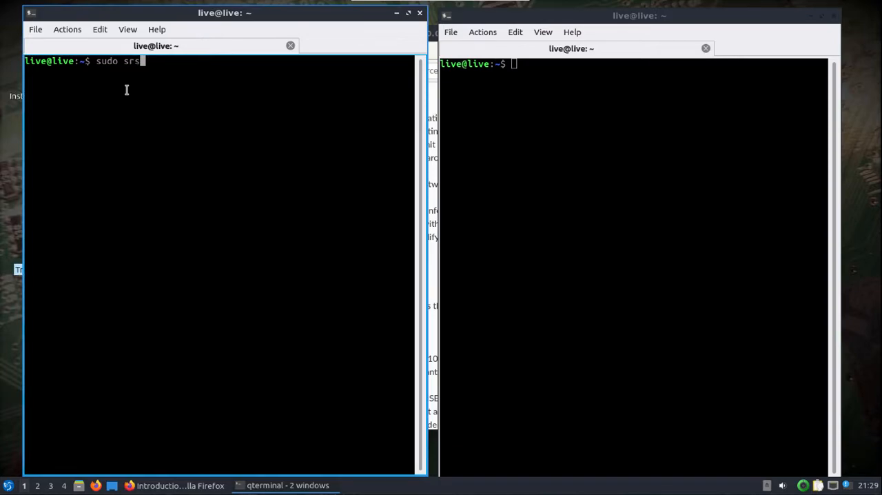
pyautogui.write('epc')
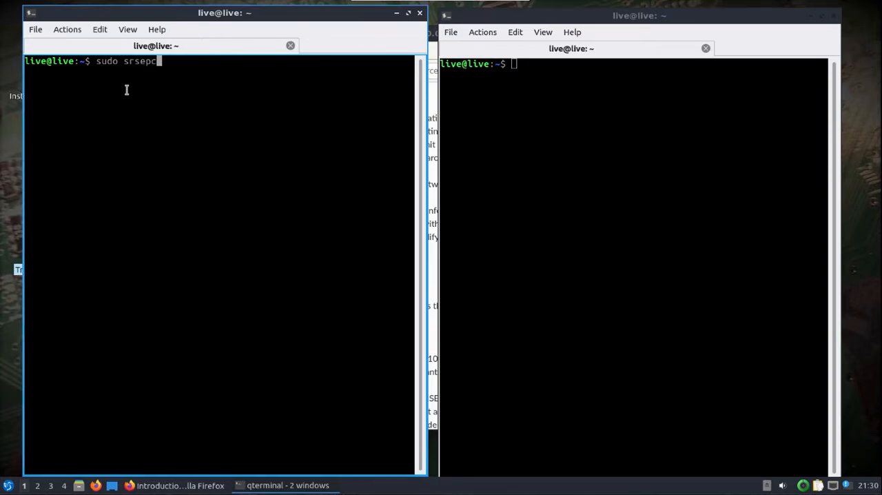
pyautogui.press('Return')
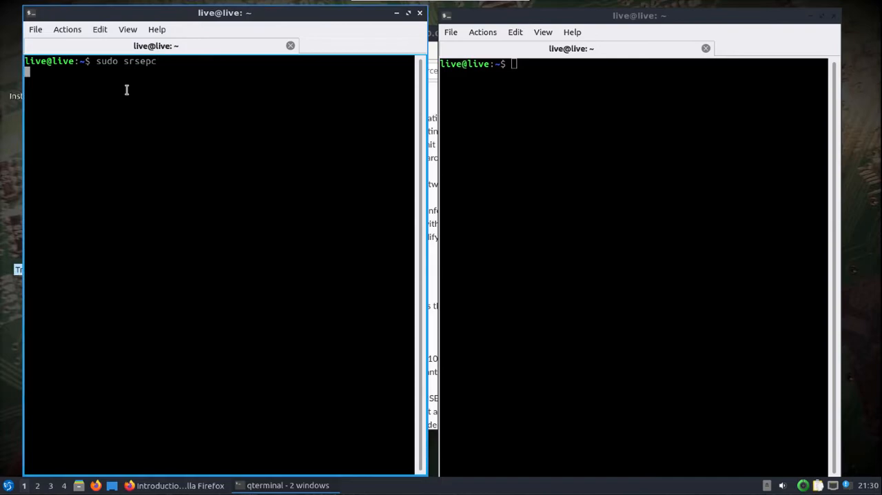
pyautogui.press('Return')
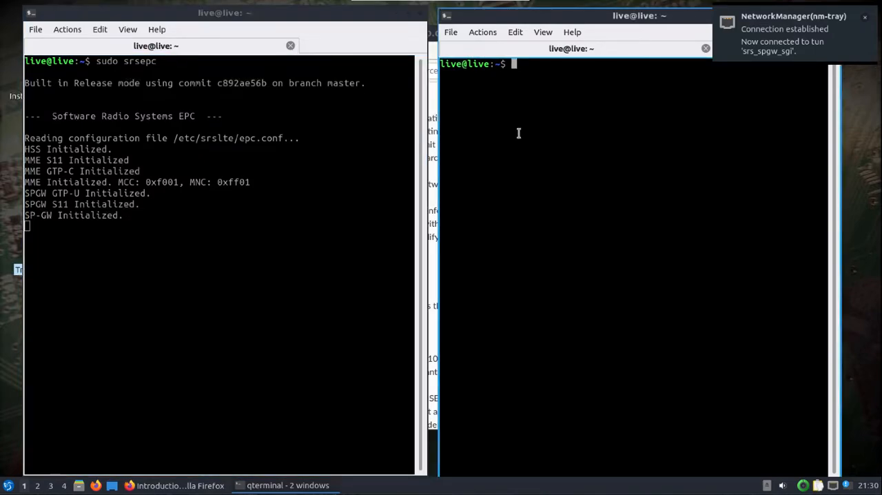
# Go to /etc/srslte, list its files and open enb.conf in nano with sudo
pyautogui.write('sud')
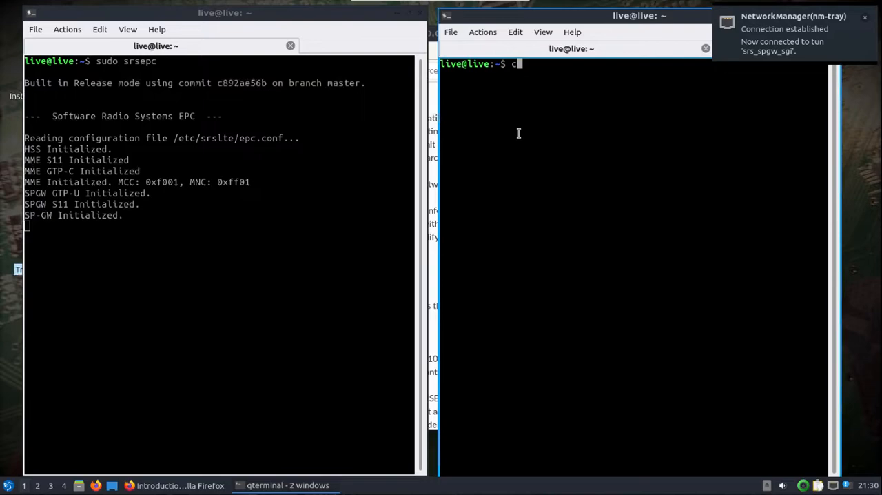
pyautogui.write('d /etc/srslte/')
pyautogui.write('ls')
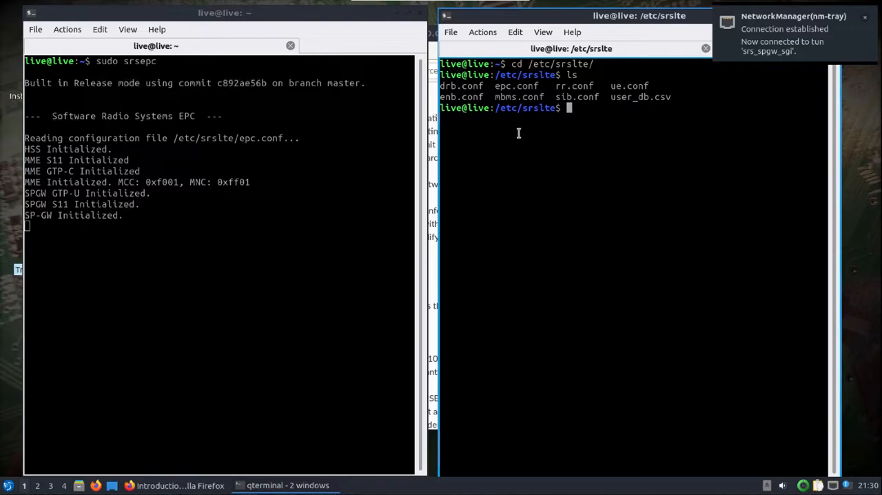
pyautogui.write('cat')
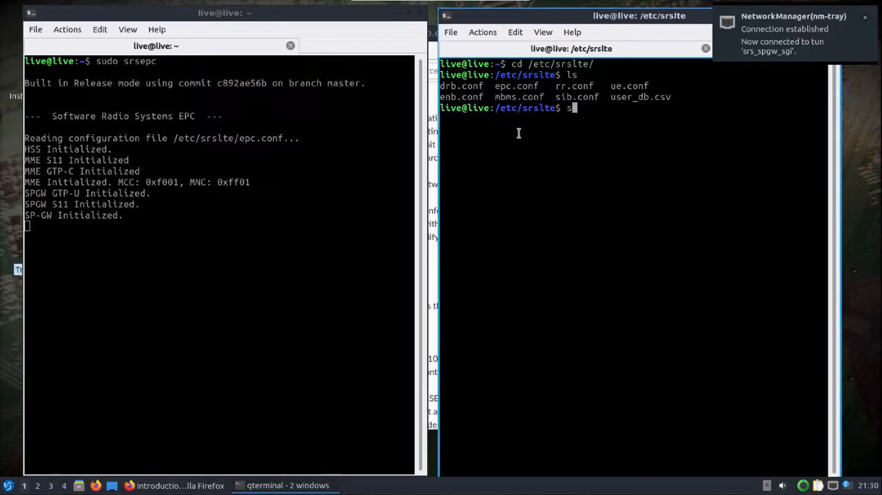
pyautogui.write('udo nano')
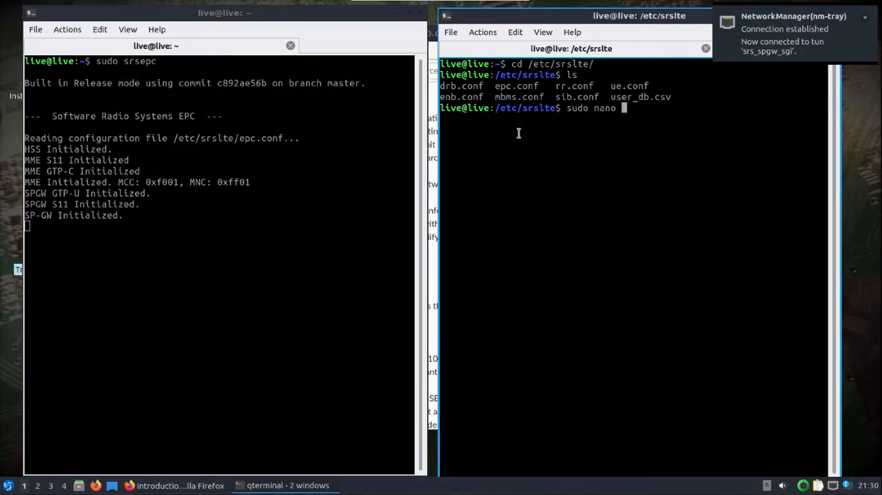
pyautogui.write('enb.conf b')
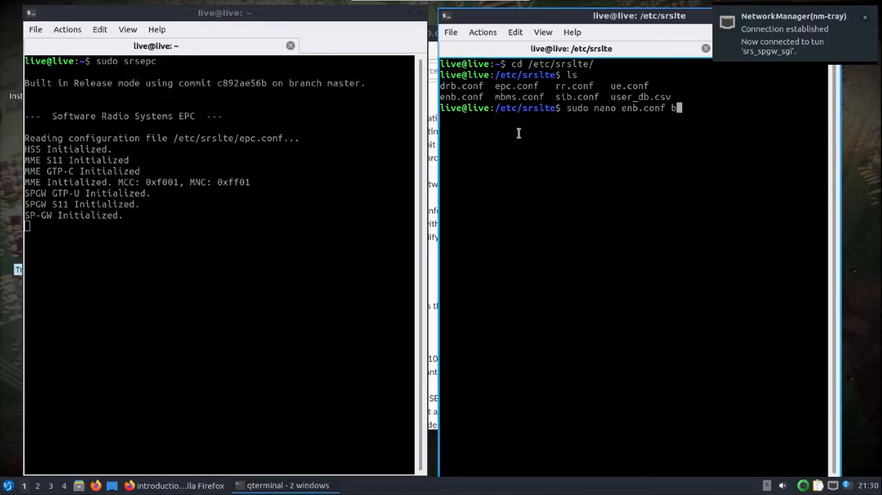
pyautogui.press('Return')
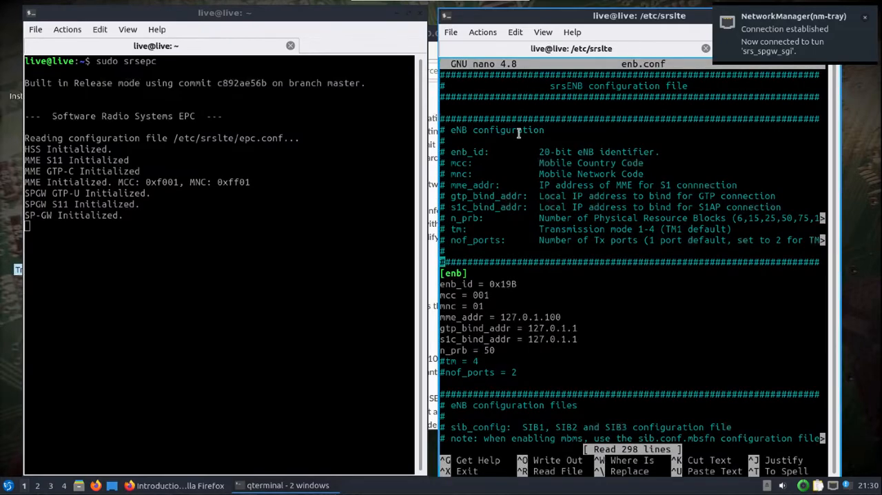
# Scroll through enb.conf down to the channel emulator section to review the eNB settings
pyautogui.scroll(-3)
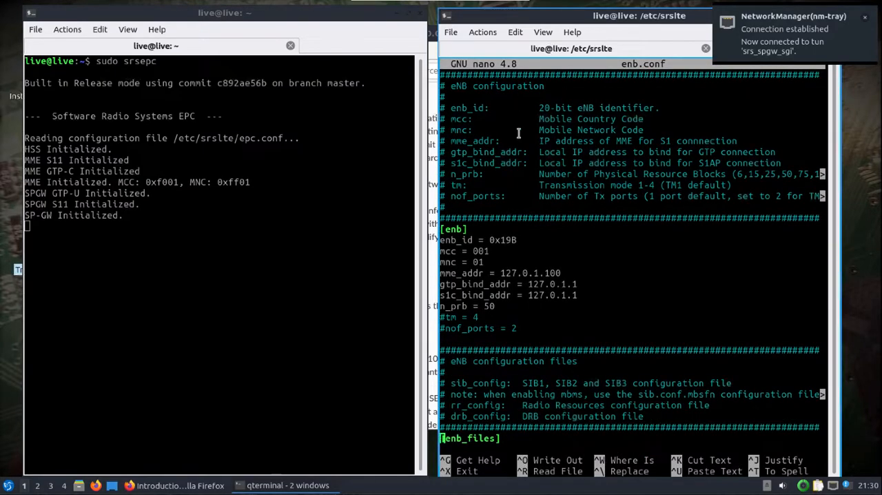
pyautogui.scroll(-3)
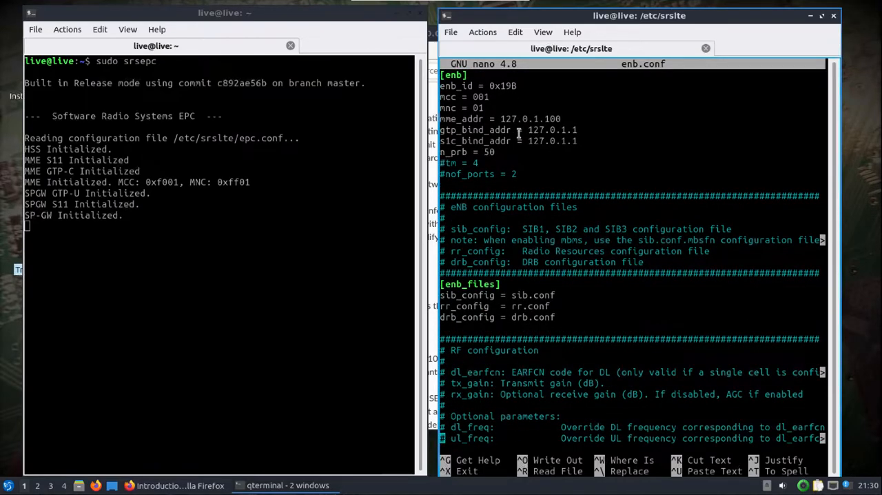
pyautogui.scroll(-3)
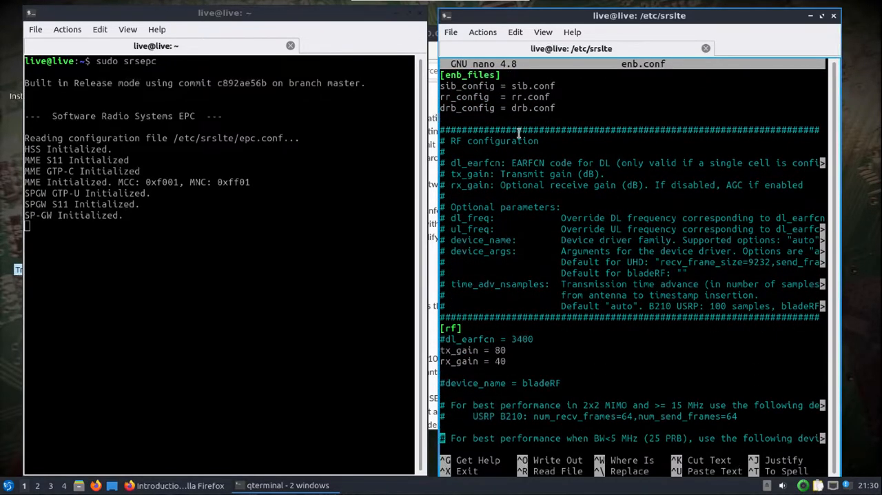
pyautogui.scroll(-3)
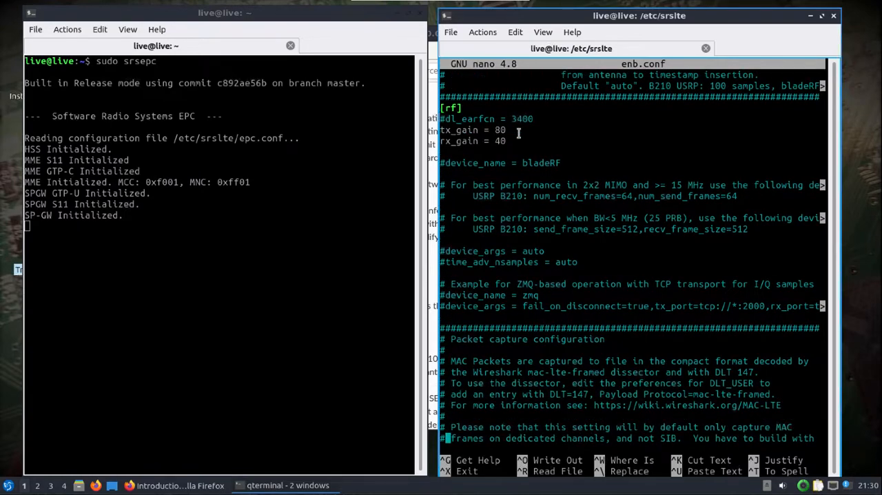
pyautogui.scroll(-3)
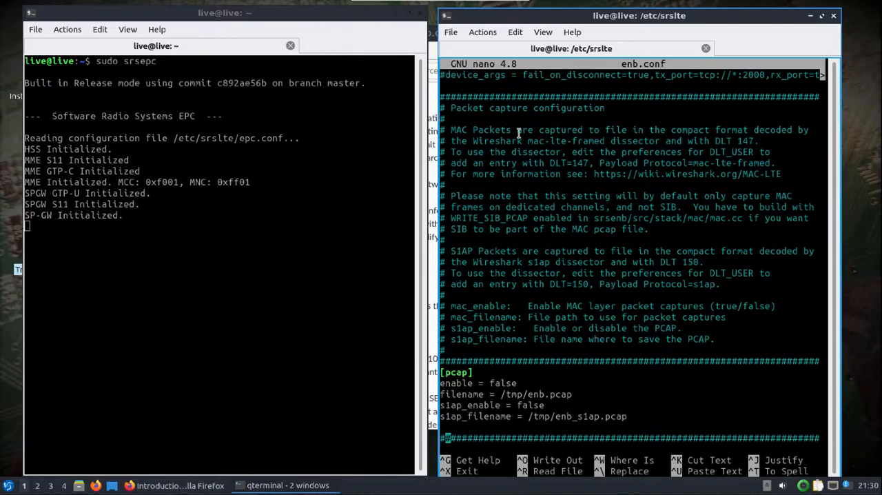
pyautogui.scroll(-3)
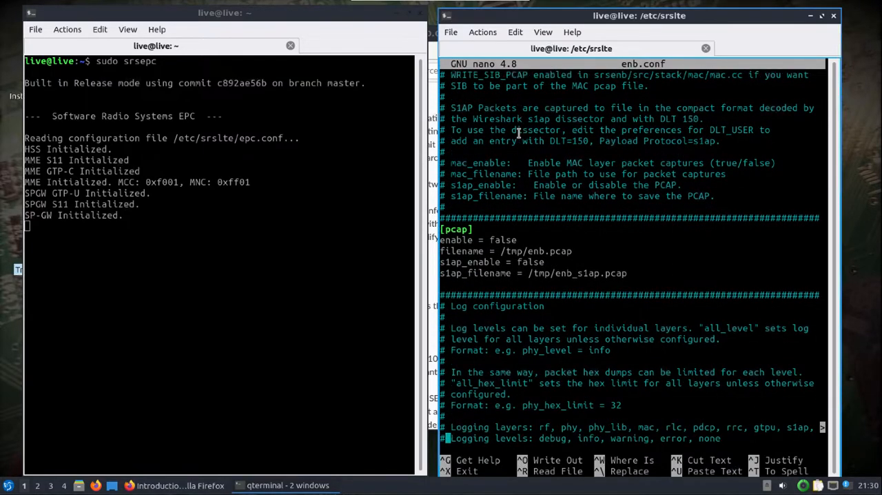
pyautogui.scroll(-3)
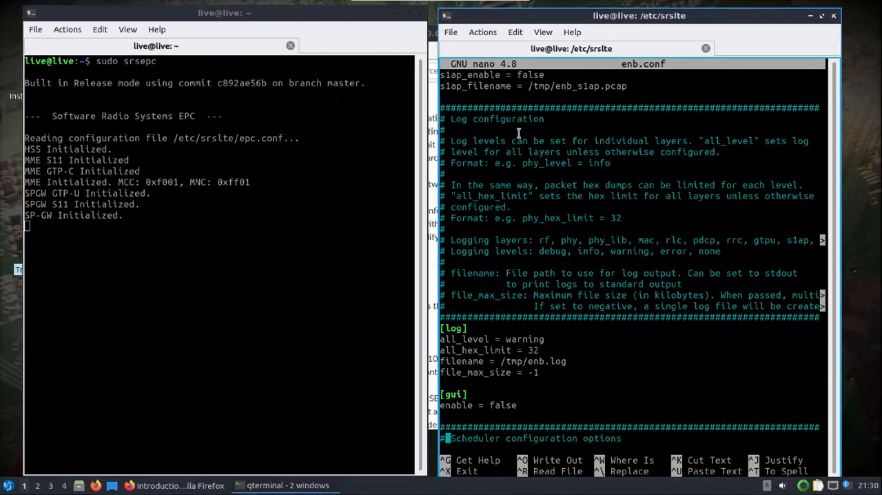
pyautogui.scroll(-3)
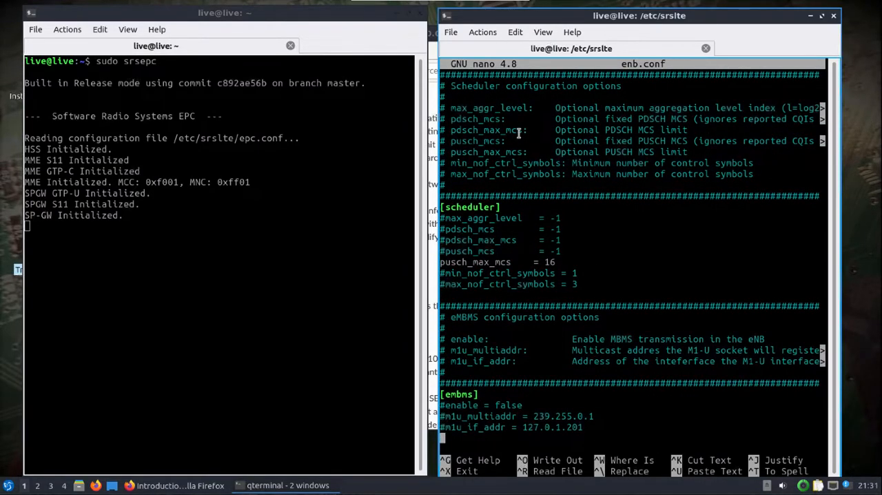
pyautogui.scroll(-3)
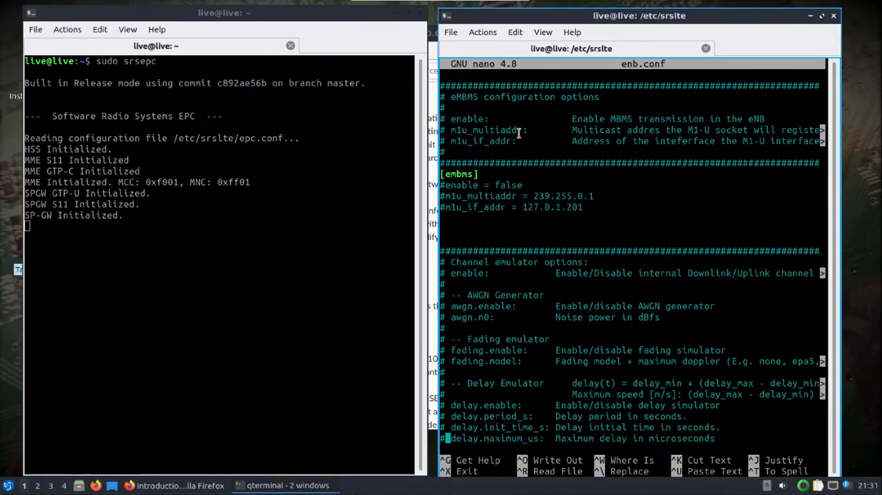
pyautogui.scroll(-3)
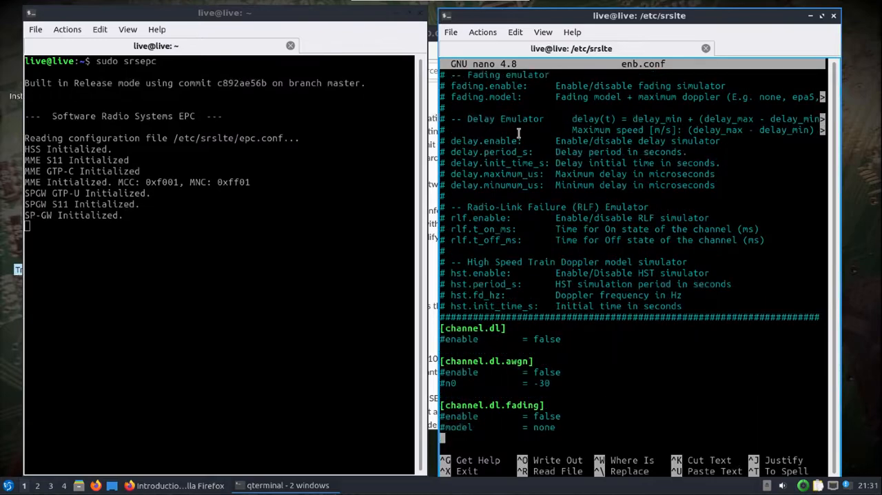
pyautogui.scroll(-3)
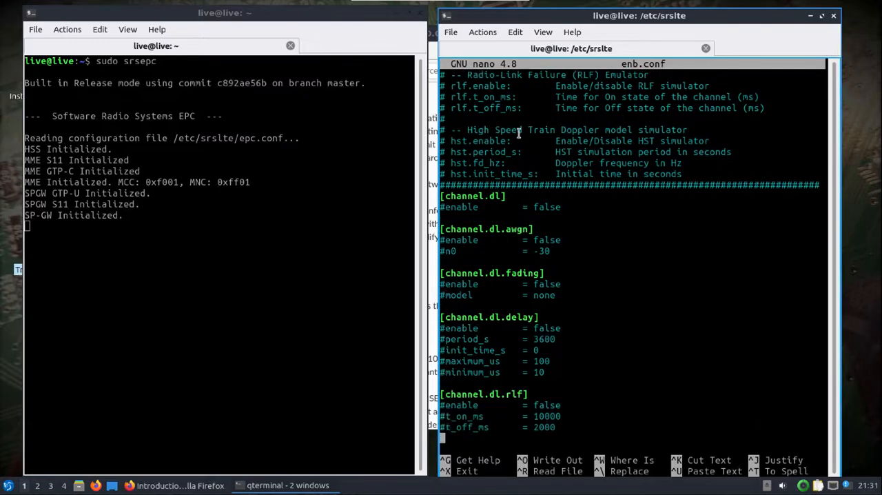
pyautogui.scroll(-3)
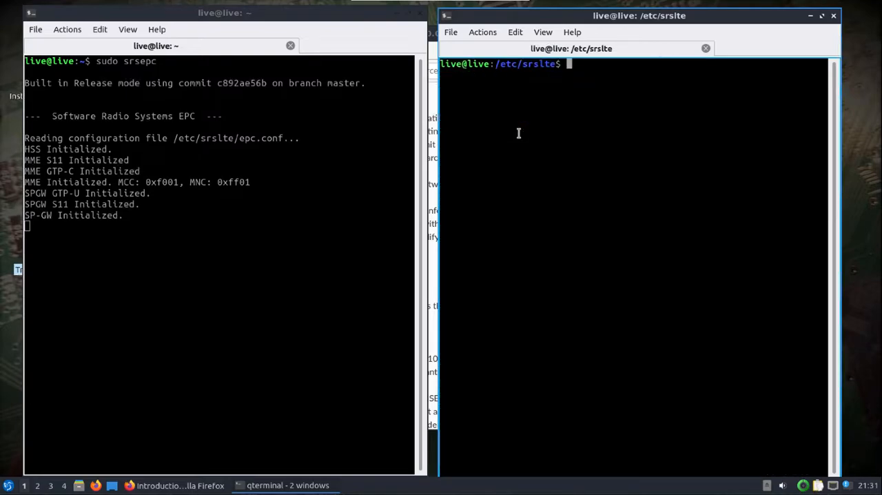
pyautogui.write('sudo srs')
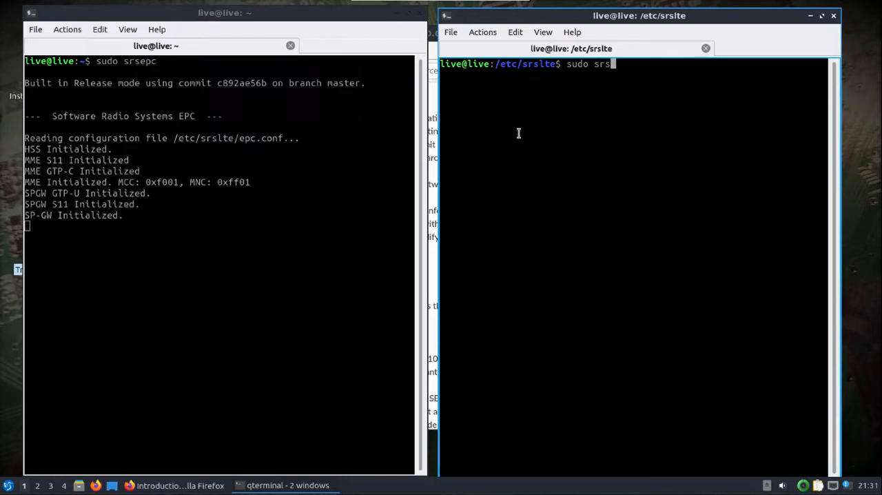
pyautogui.write('enb')
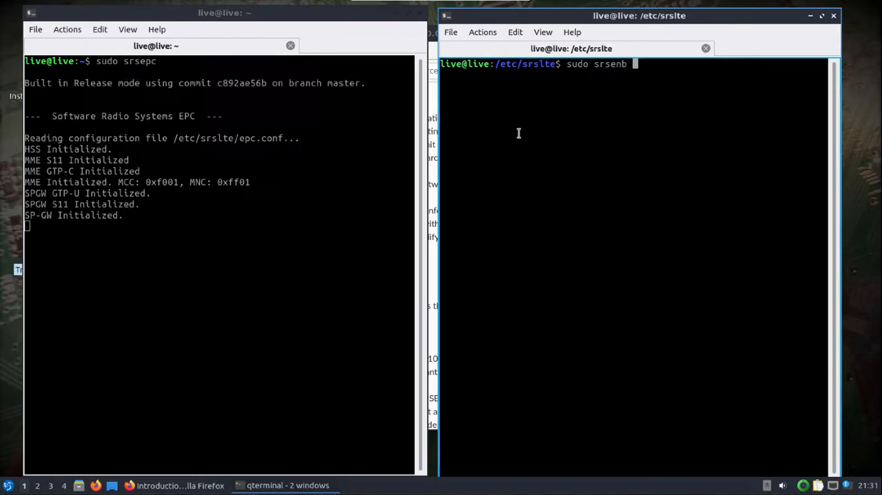
pyautogui.write('-h')
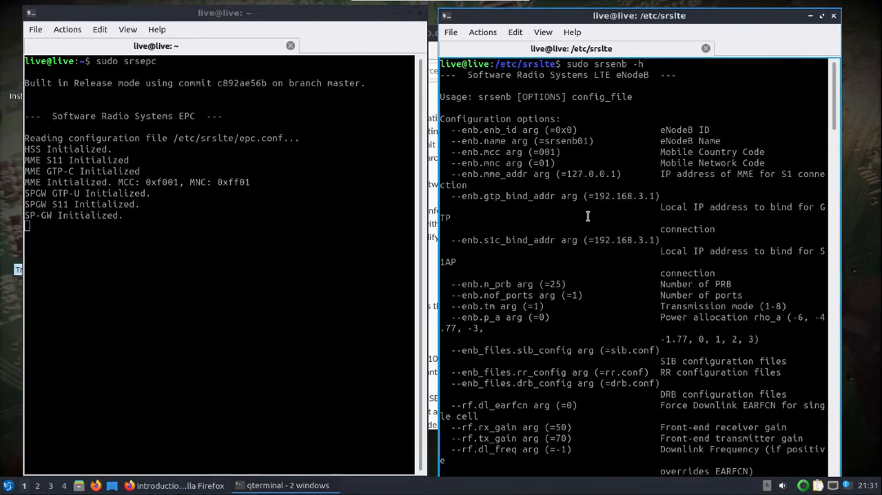
pyautogui.moveTo(615, 486)
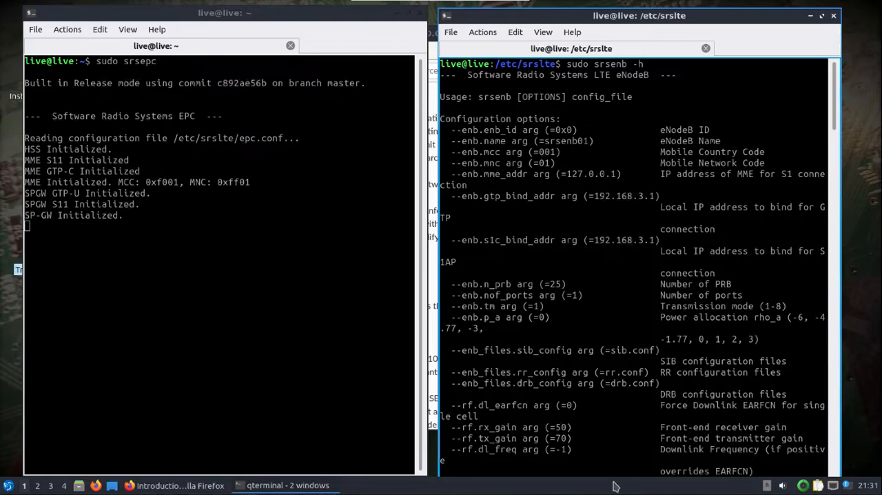
pyautogui.scroll(-3)
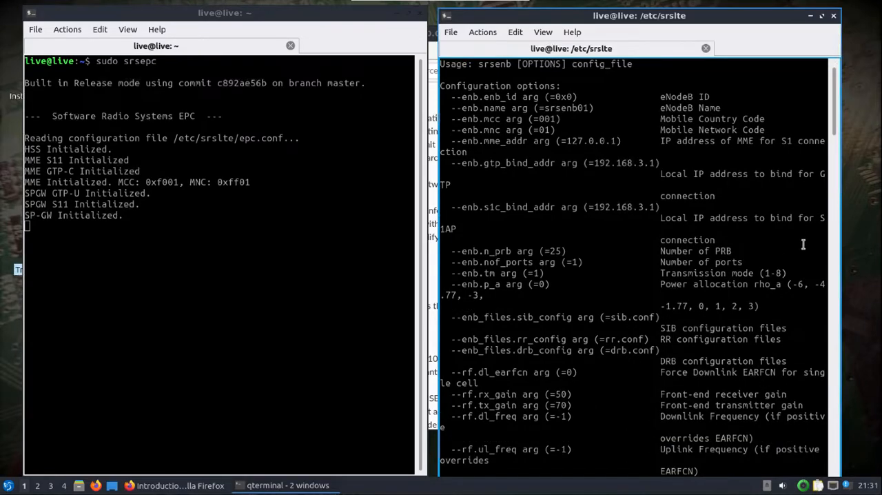
pyautogui.scroll(-3)
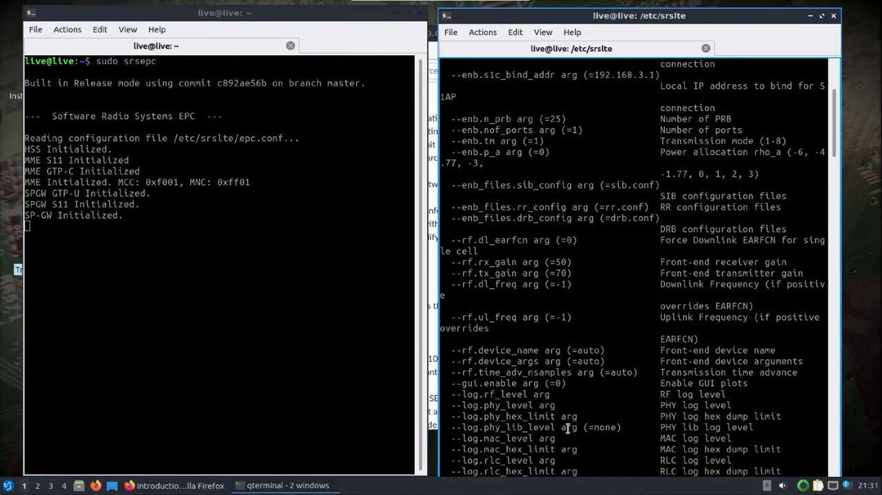
pyautogui.moveTo(538, 350)
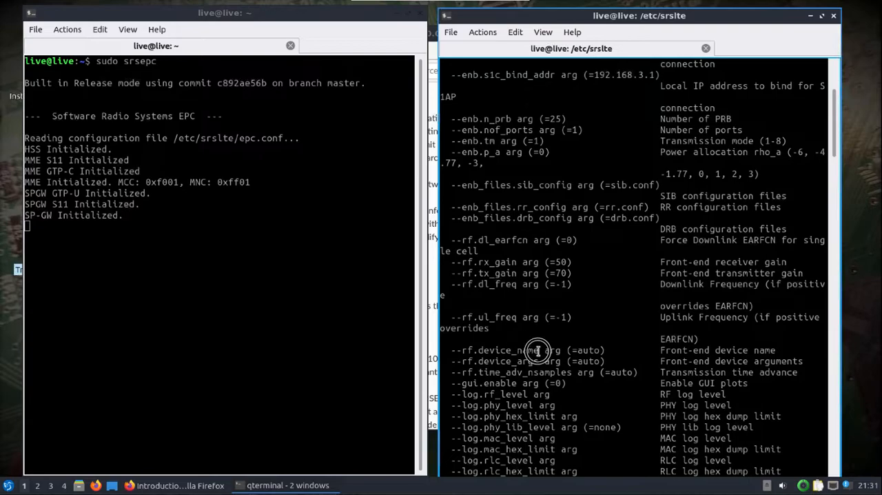
pyautogui.rightClick(538, 350)
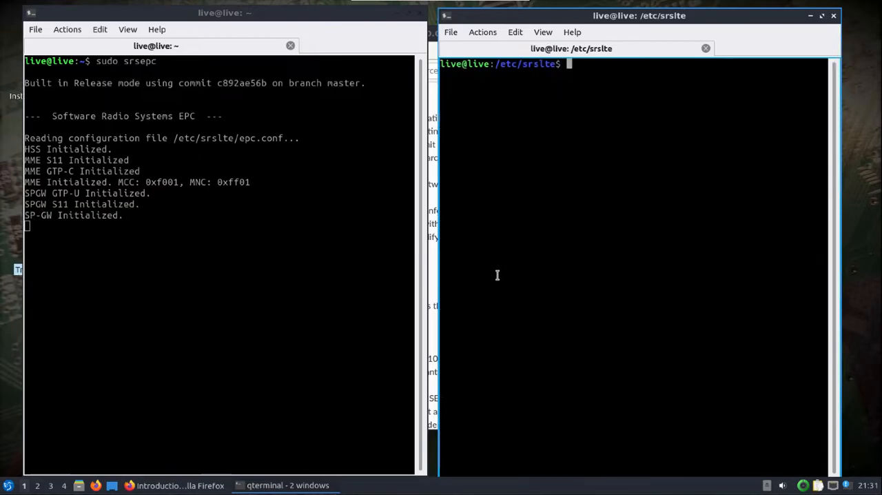
# Run sudo srsenb --rf.device_name bladeRF so the eNodeB starts and sends its S1 setup request
pyautogui.write('sudo srsenb -h')
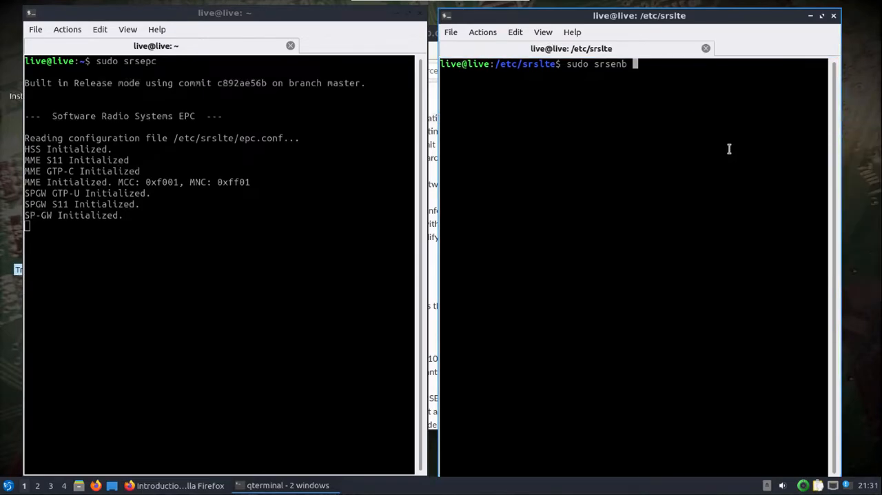
pyautogui.write('--rf.device_name blade')
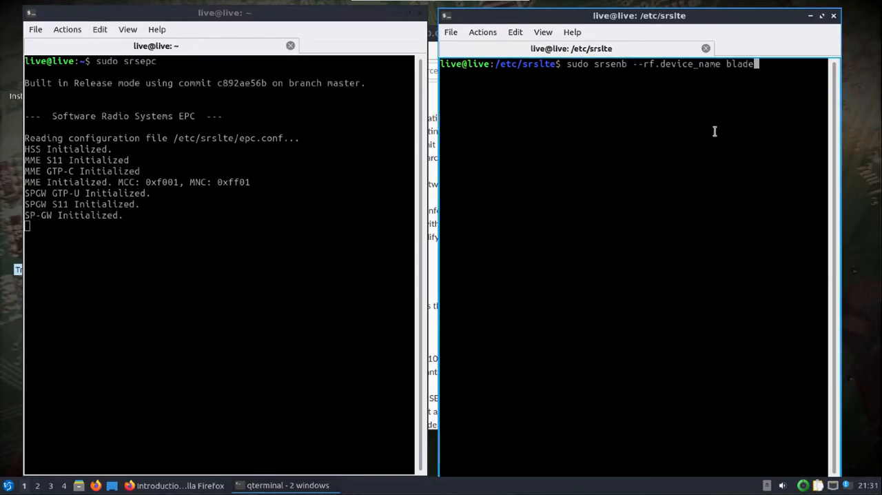
pyautogui.write('RF')
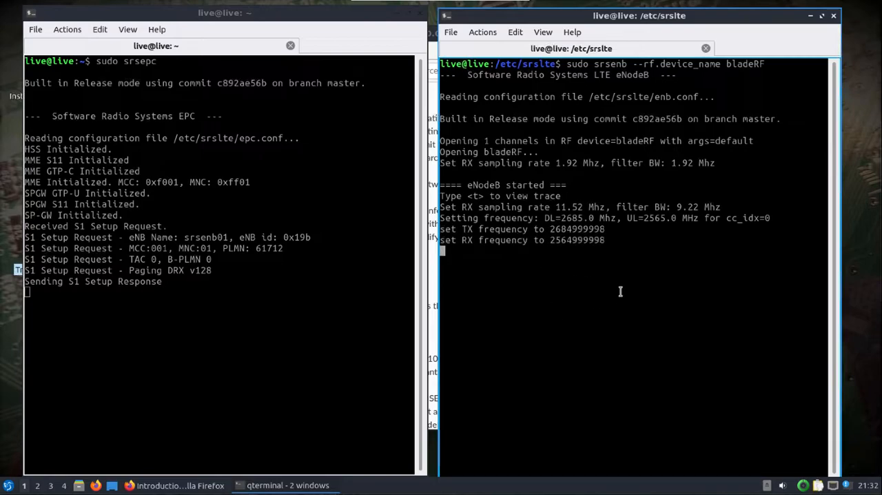
pyautogui.moveTo(554, 374)
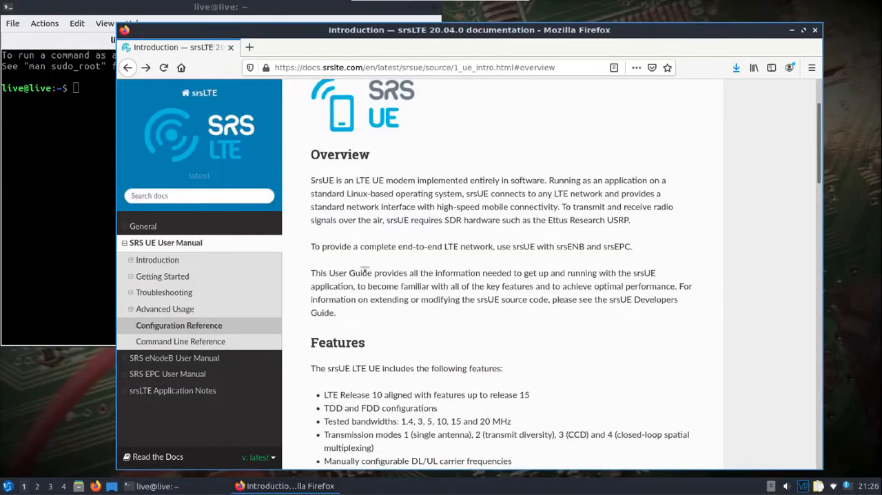
pyautogui.moveTo(320, 204)
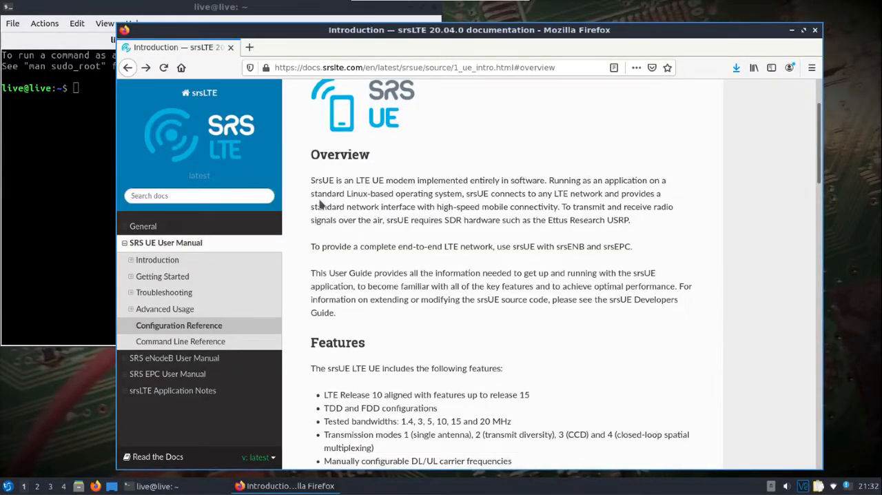
pyautogui.moveTo(336, 202)
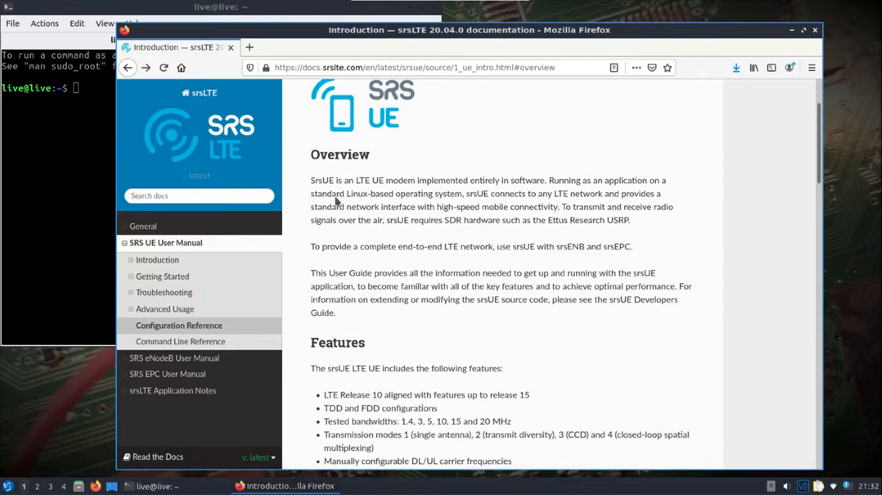
pyautogui.moveTo(312, 176)
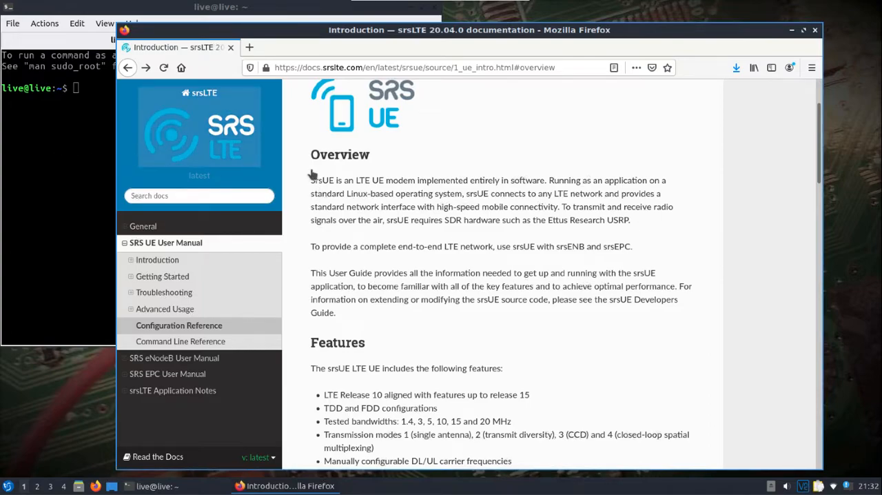
pyautogui.moveTo(410, 199)
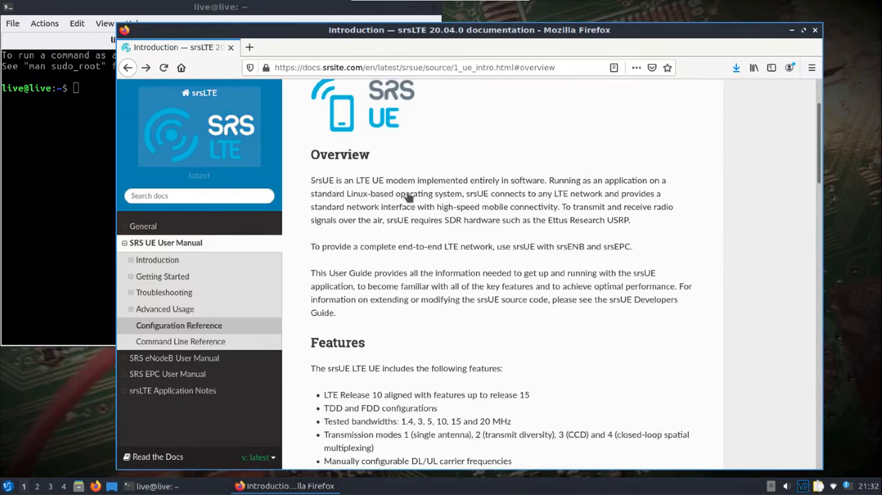
pyautogui.moveTo(375, 193)
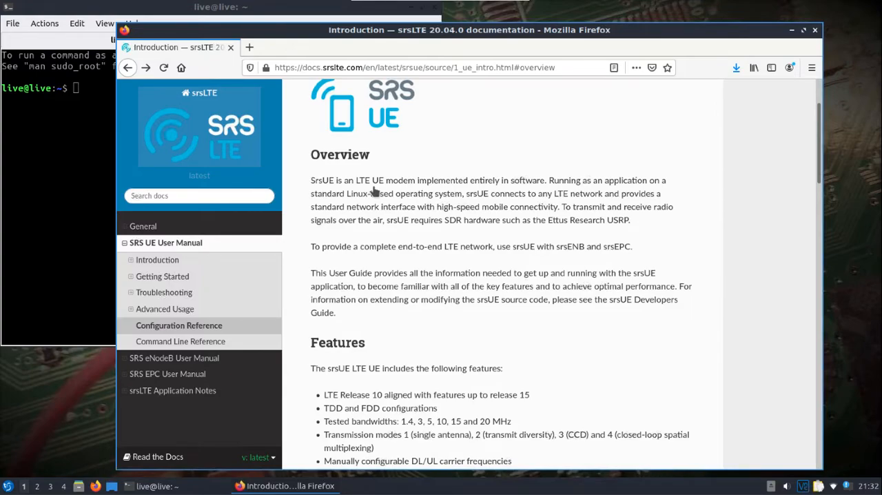
pyautogui.moveTo(224, 185)
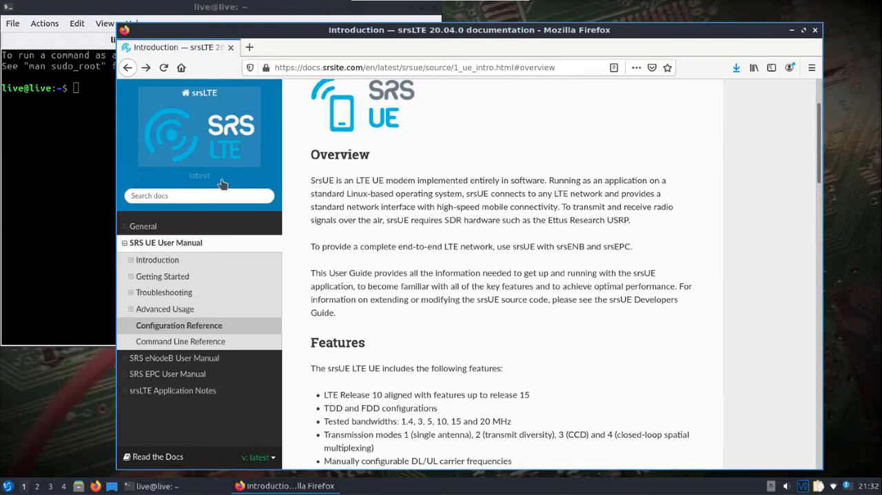
pyautogui.moveTo(83, 171)
pyautogui.write('cd')
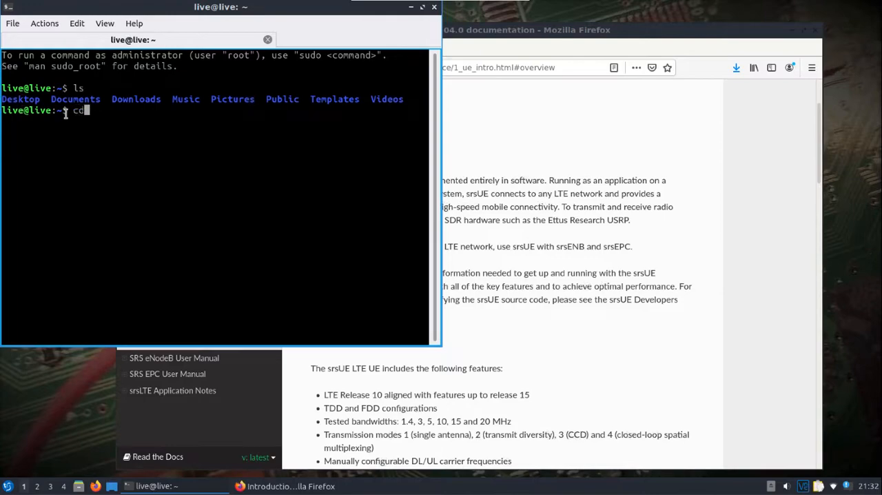
# Change into /etc/srslte and open ue.conf in nano with sudo
pyautogui.write('/etc/srslte/')
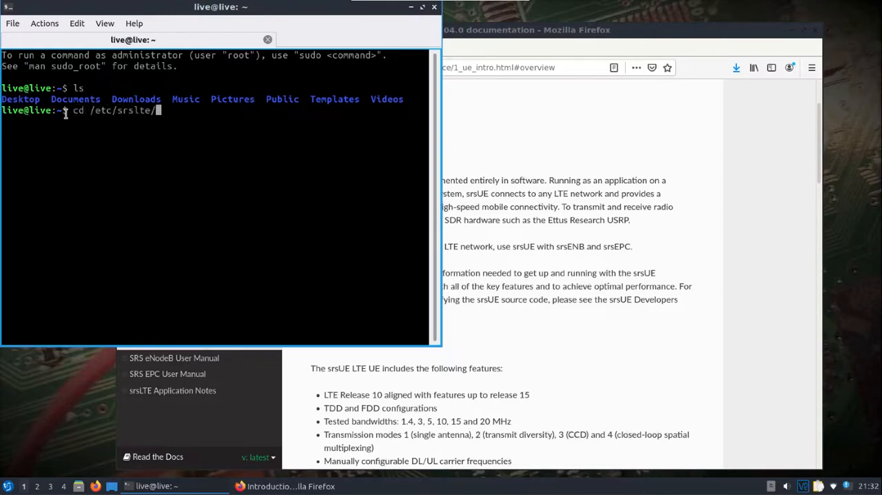
pyautogui.press('Return')
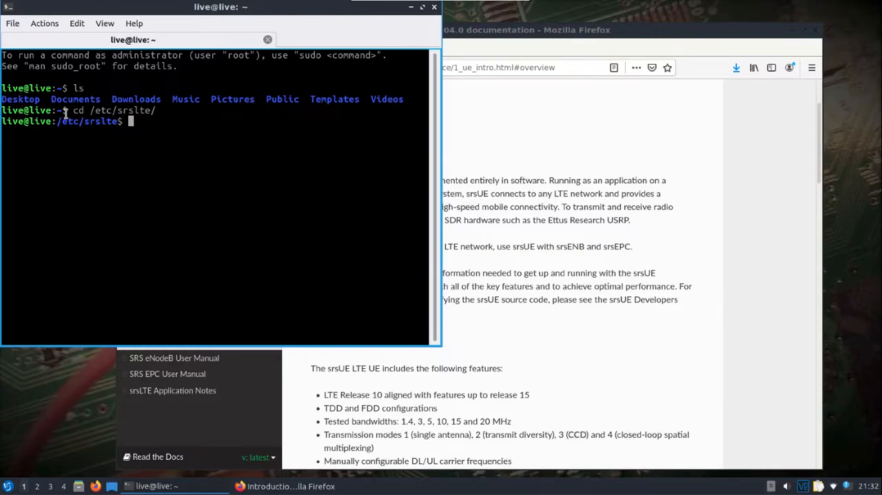
pyautogui.write('sudo nano')
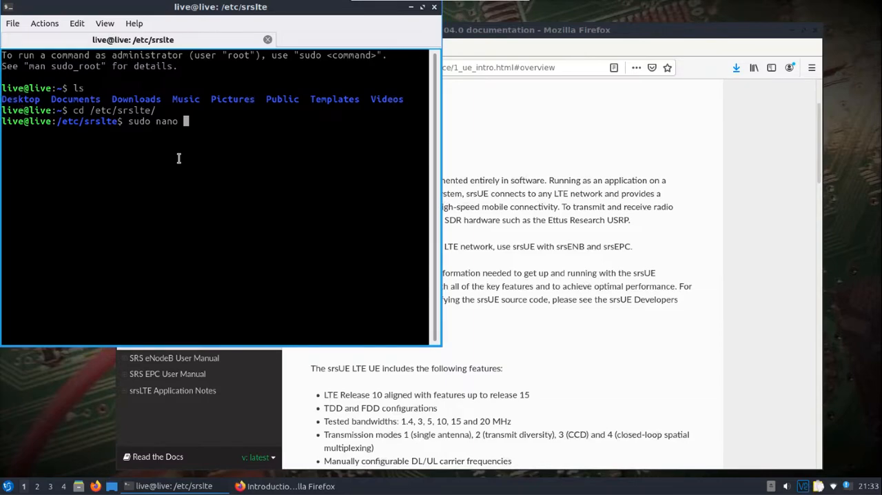
pyautogui.press('Return')
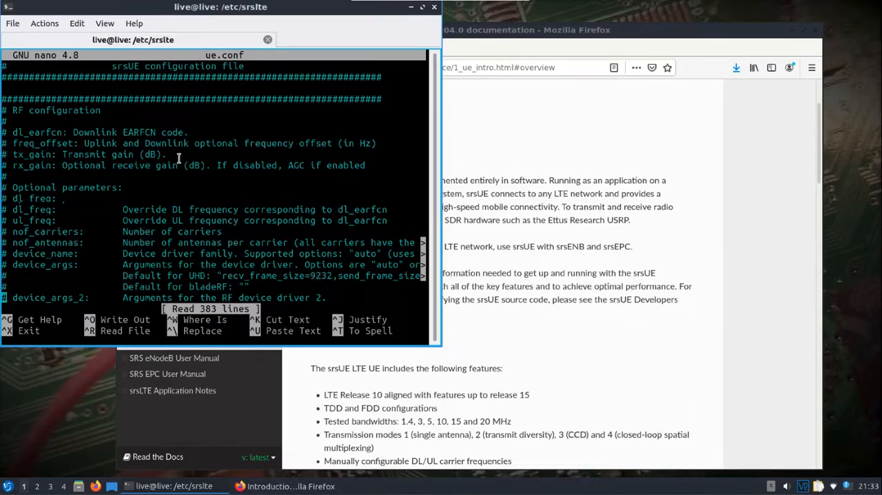
# Scroll through ue.conf's log, USIM, RRC and NAS sections, then exit nano to the prompt
pyautogui.scroll(-3)
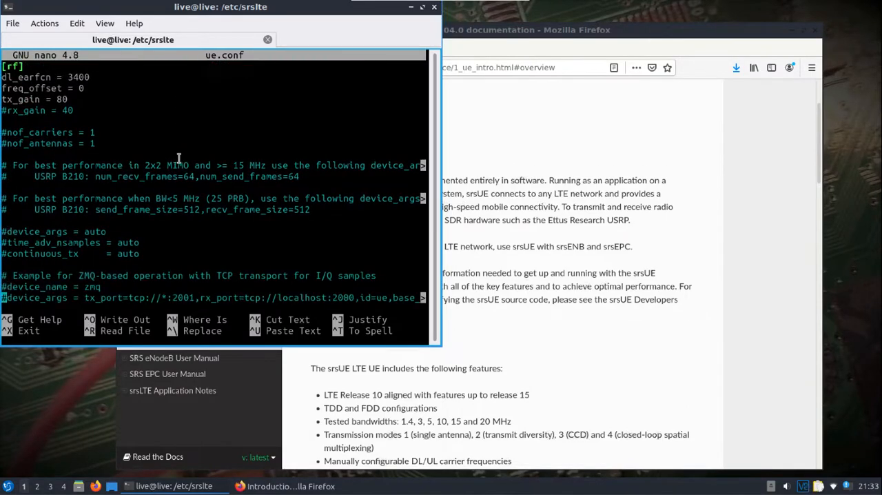
pyautogui.scroll(-3)
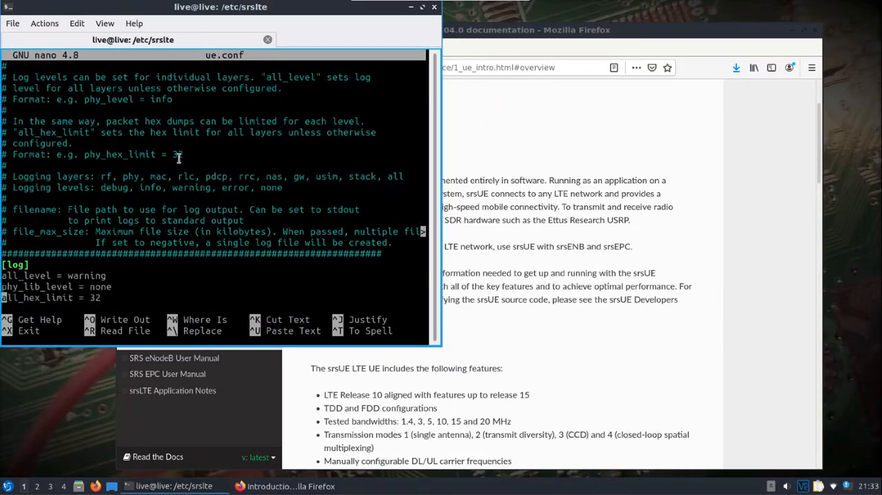
pyautogui.scroll(-3)
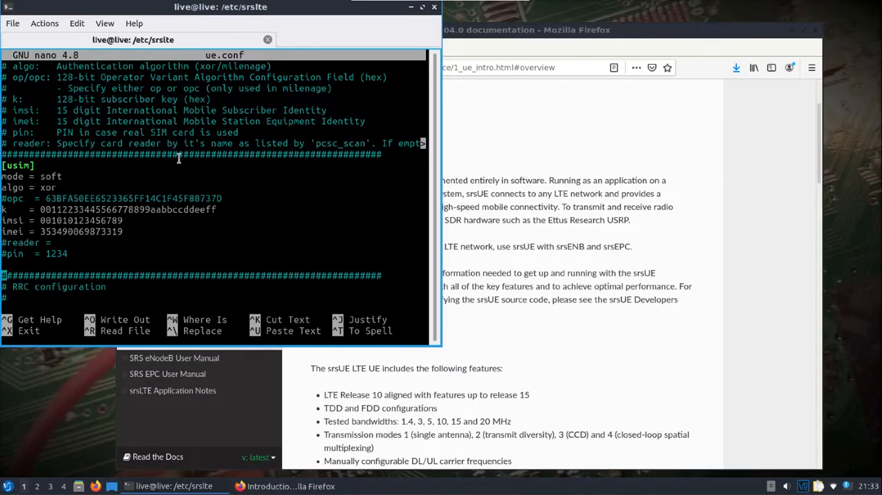
pyautogui.scroll(-3)
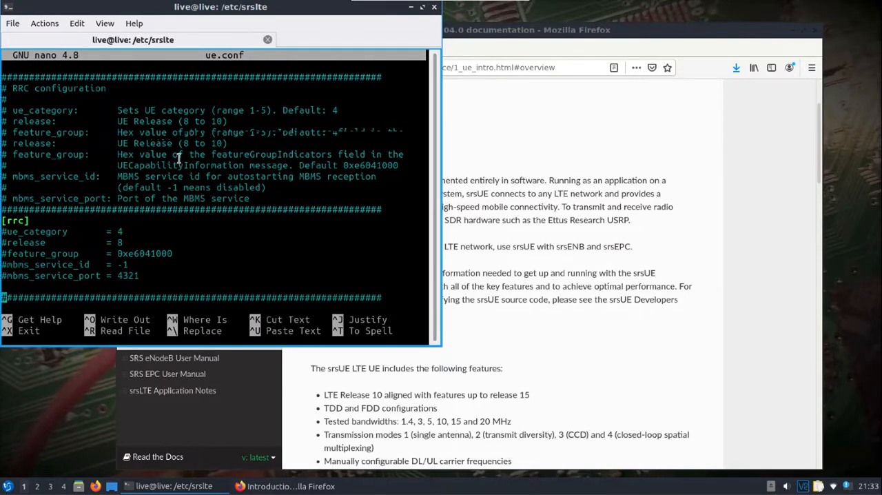
pyautogui.scroll(-3)
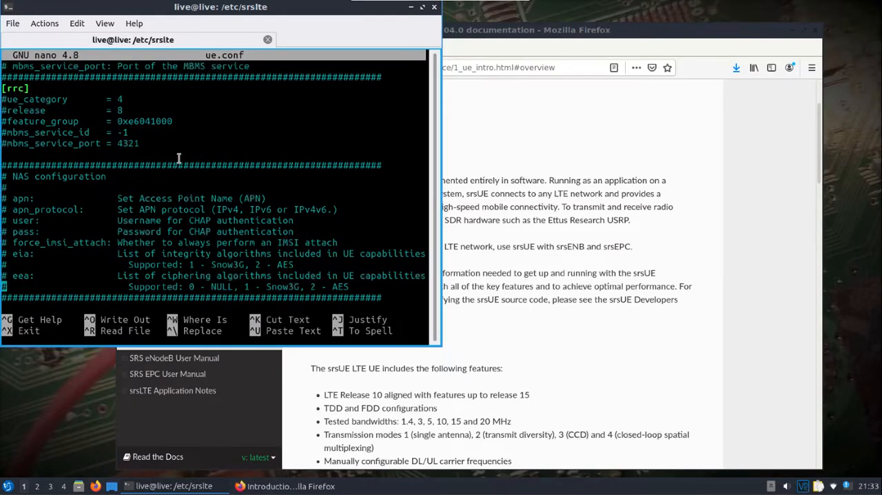
pyautogui.press('ctrl+x')
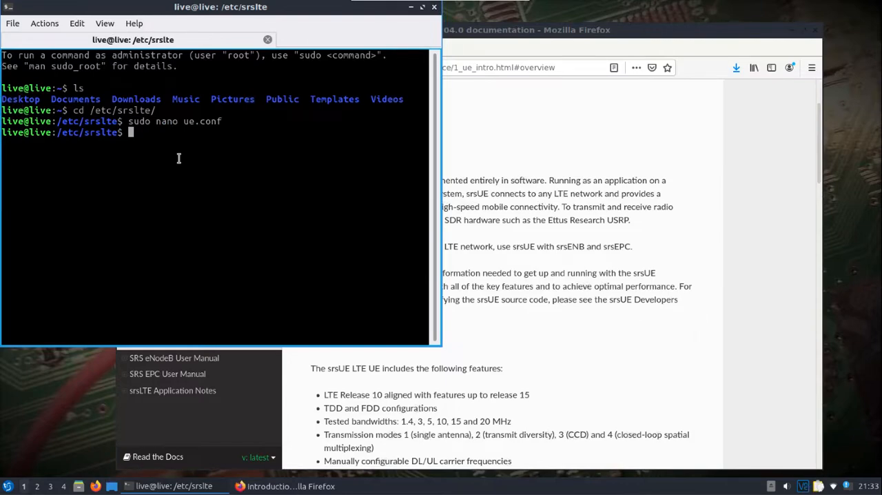
# Run sudo srsue so the UE reads ue.conf and opens the B200mini USRP device
pyautogui.write('sudo')
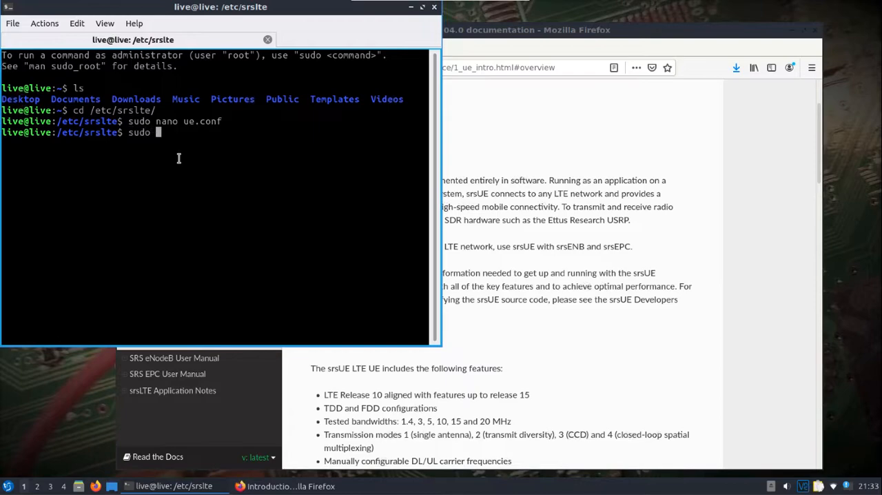
pyautogui.write('srs')
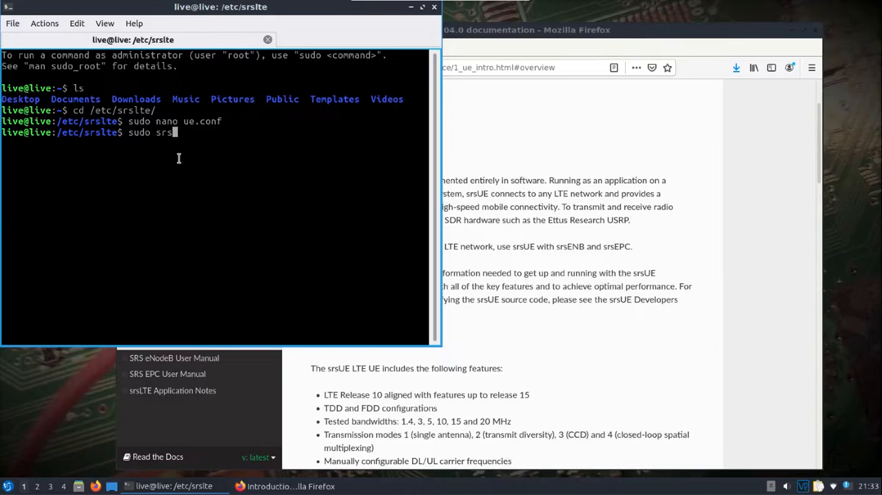
pyautogui.write('ue')
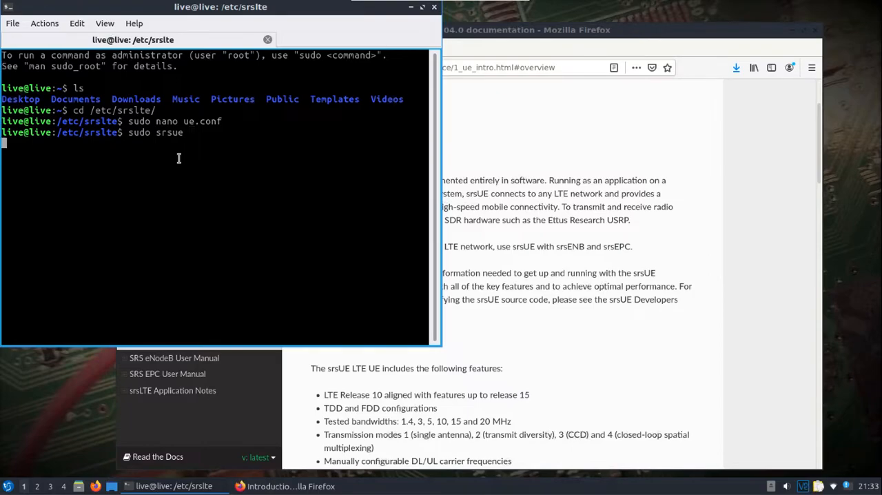
pyautogui.press('Return')
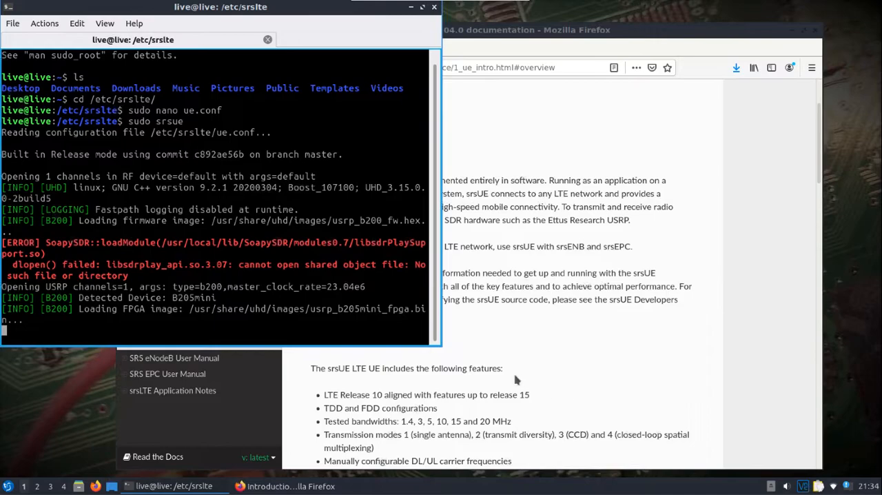
pyautogui.moveTo(441, 347)
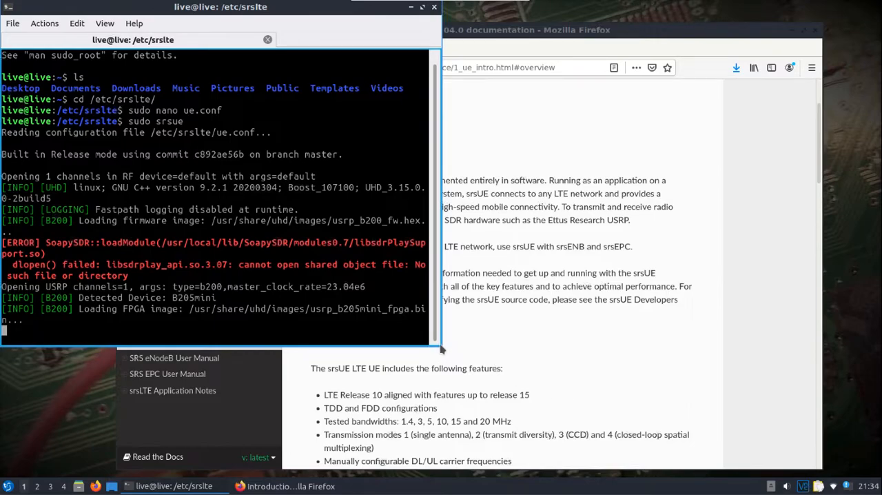
pyautogui.moveTo(456, 356)
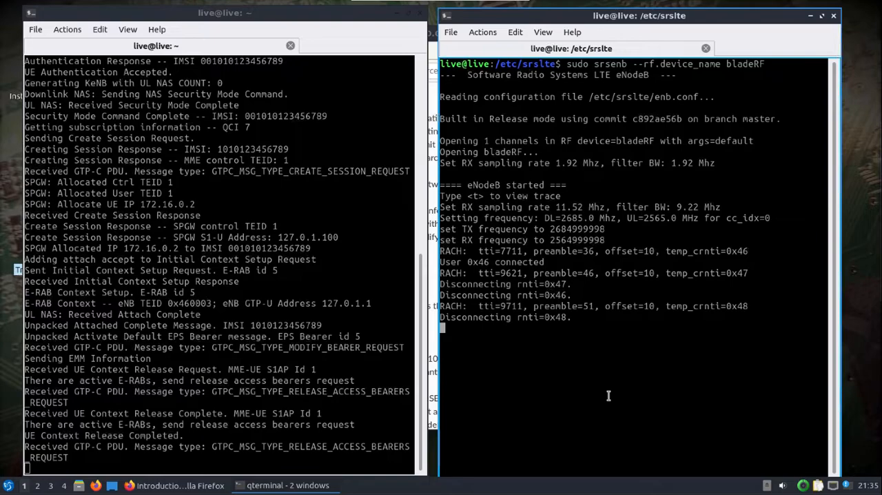
pyautogui.moveTo(482, 397)
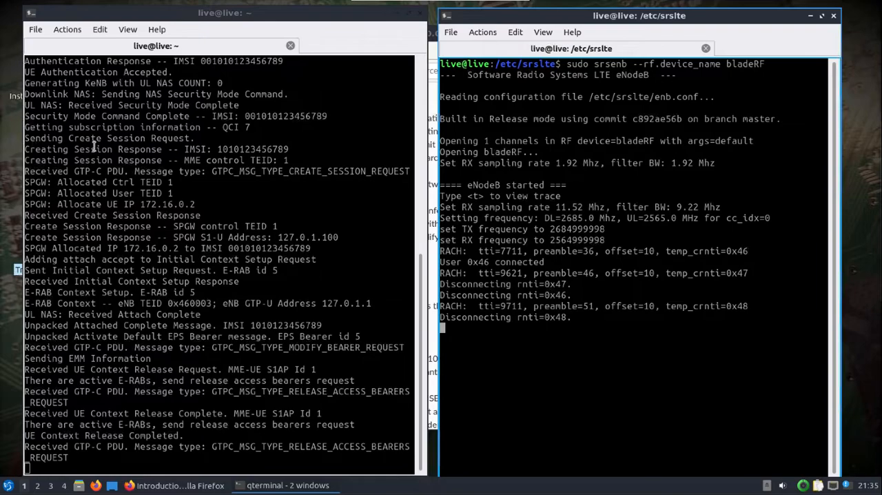
pyautogui.moveTo(199, 149)
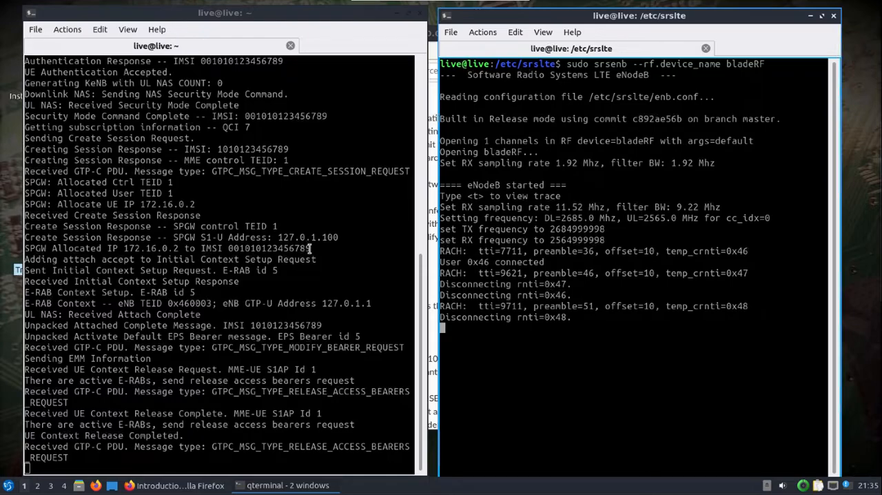
pyautogui.moveTo(159, 248)
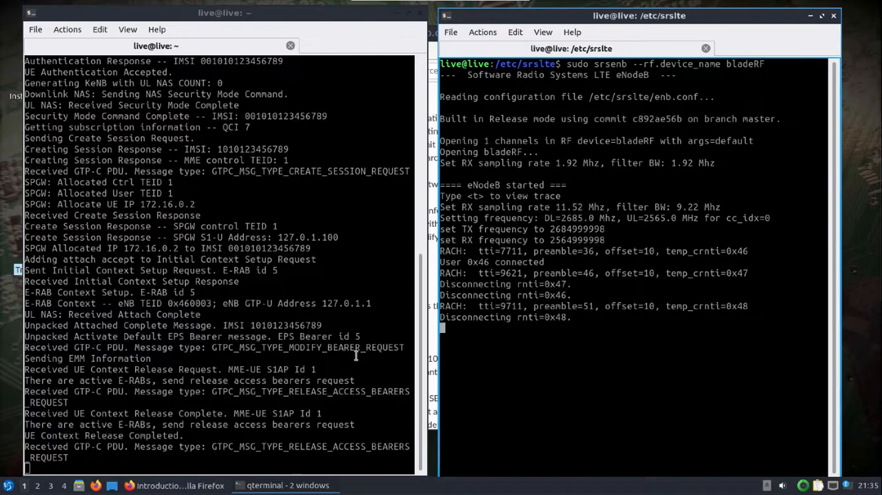
pyautogui.moveTo(399, 347)
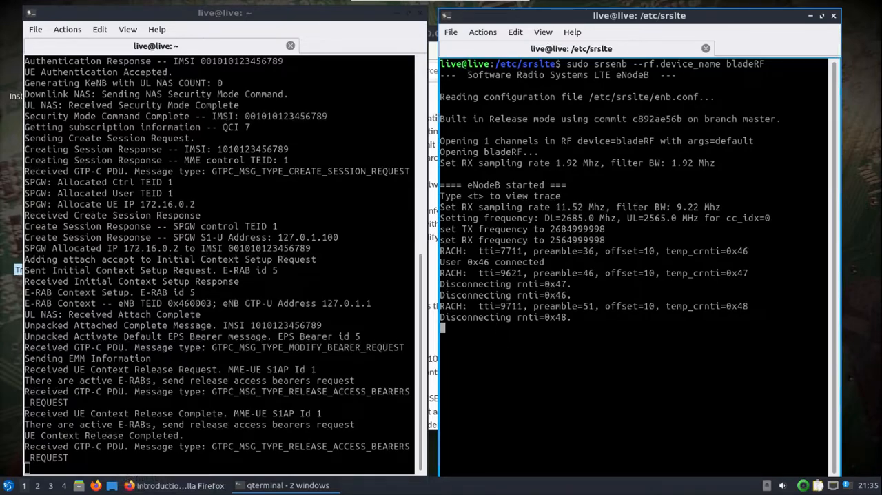
# Launch a new terminal from the menu and enter 'ping 172.16.0.2', correcting a mistyped digit
pyautogui.click(8, 480)
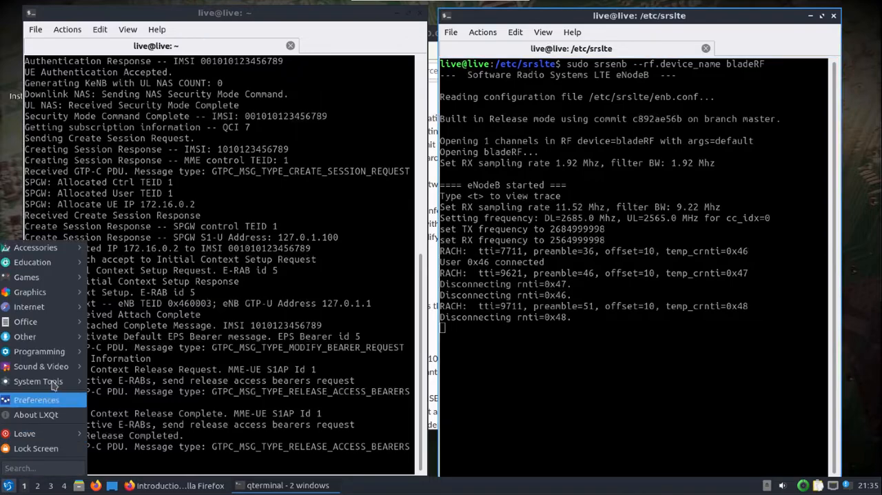
pyautogui.click(36, 400)
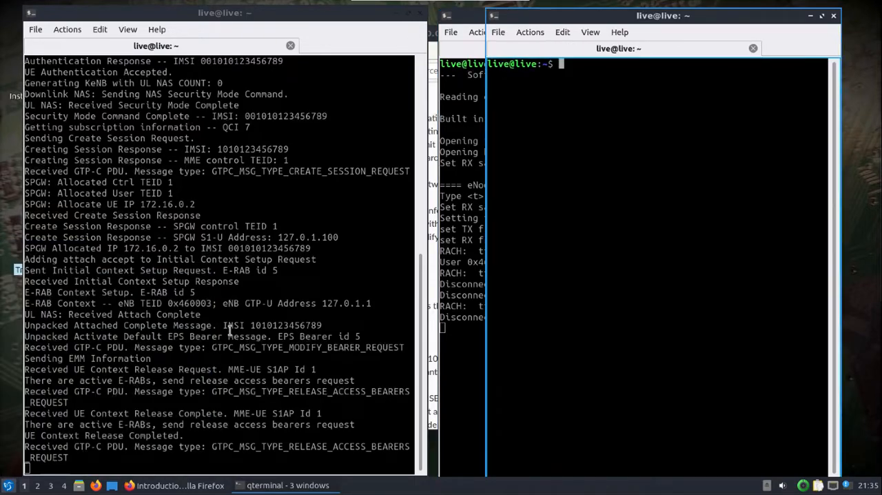
pyautogui.write('ping')
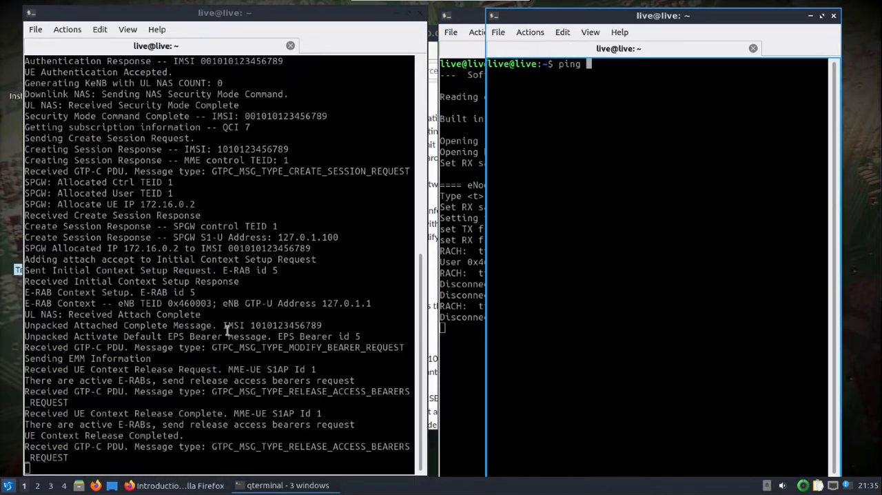
pyautogui.write('19')
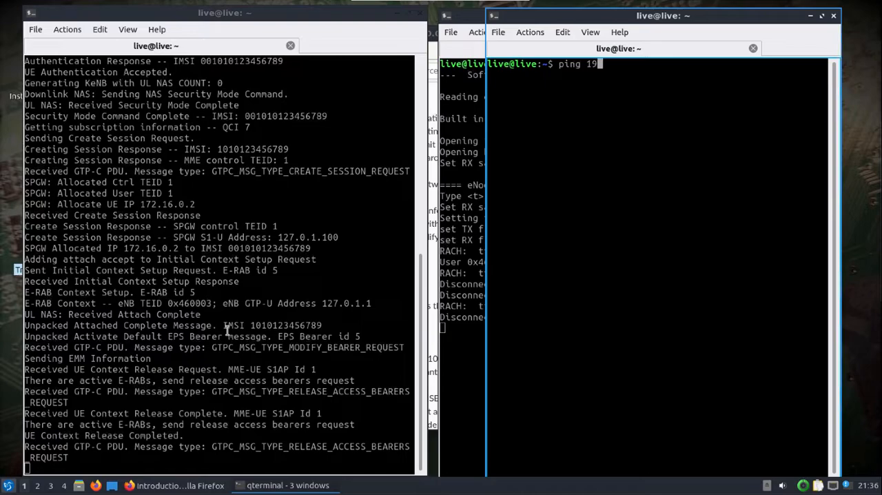
pyautogui.press('BackSpace')
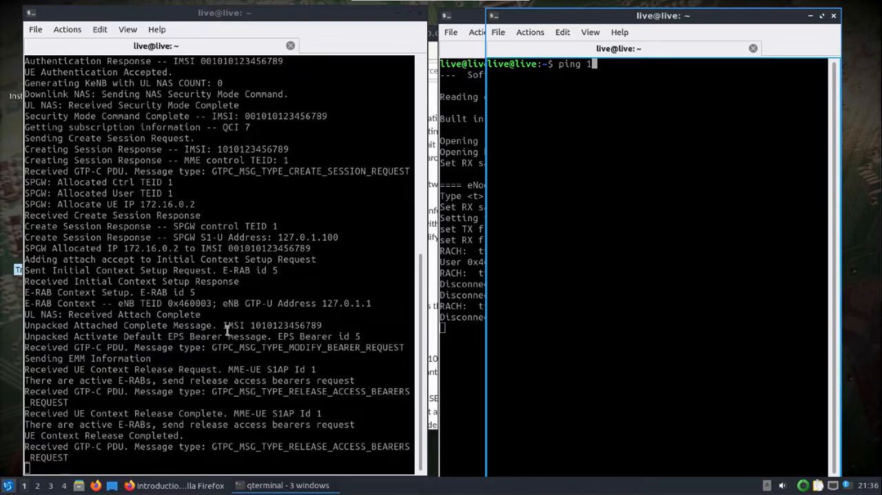
pyautogui.write('72.16.0.2')
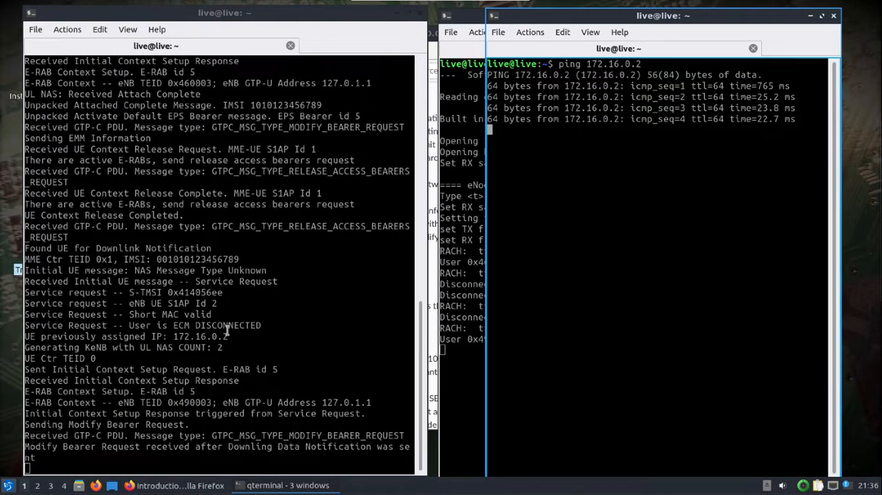
pyautogui.moveTo(317, 336)
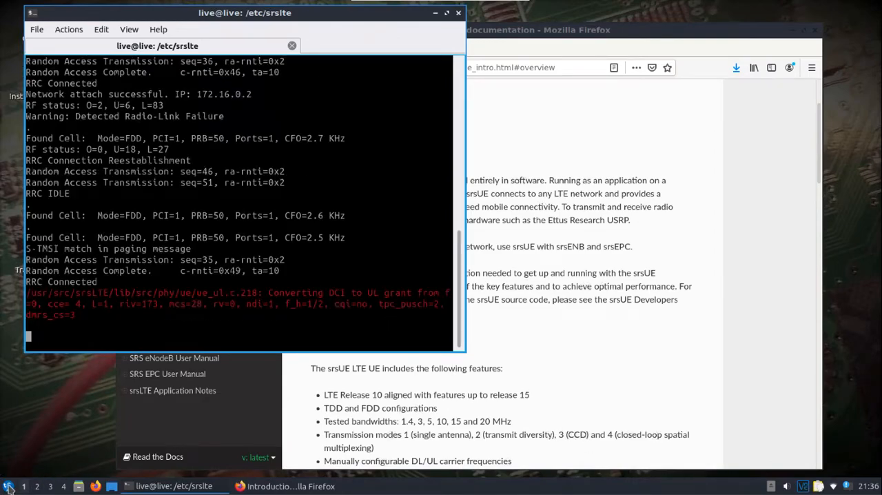
# Launch another terminal via System Tools and partly type 'ping 172.16.0.' at its prompt
pyautogui.click(7, 485)
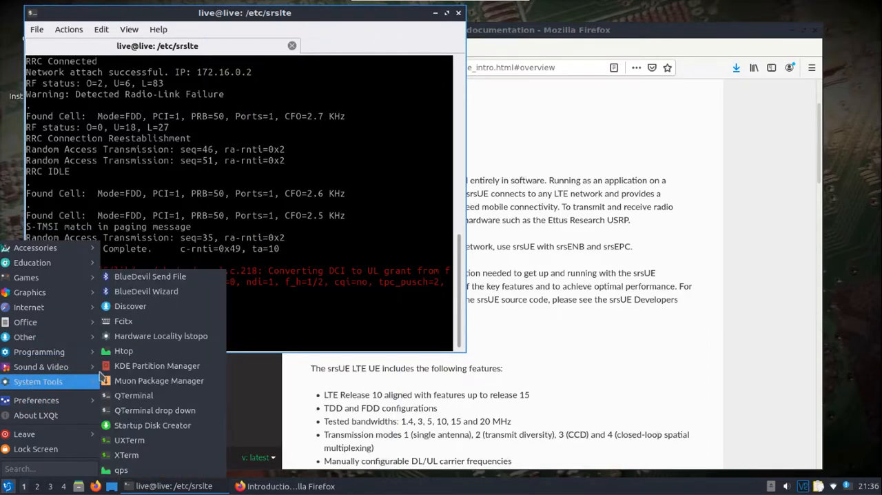
pyautogui.moveTo(127, 399)
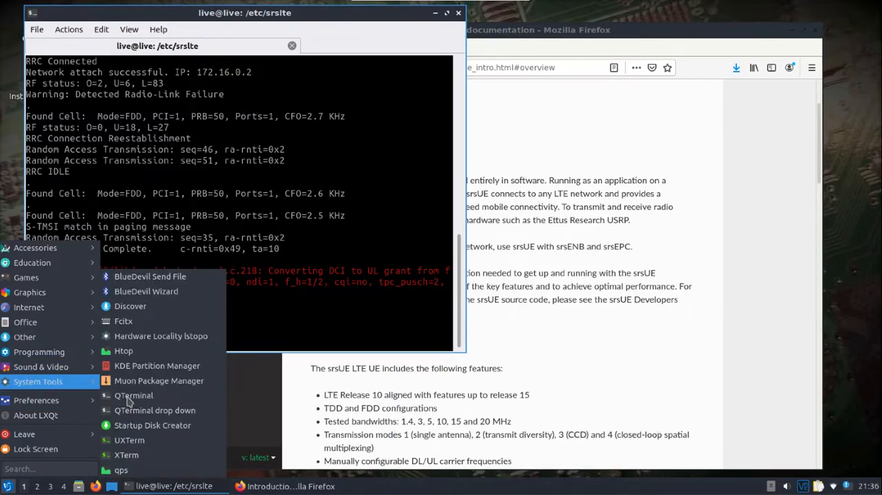
pyautogui.click(133, 394)
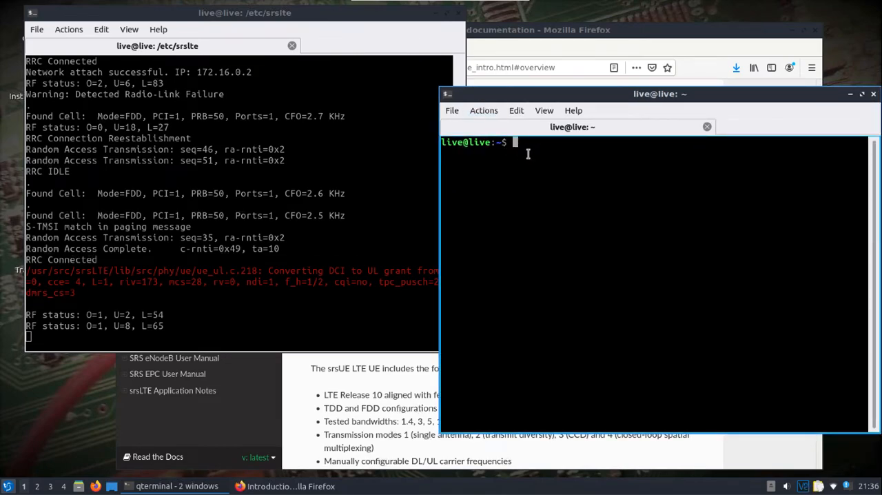
pyautogui.write('ping')
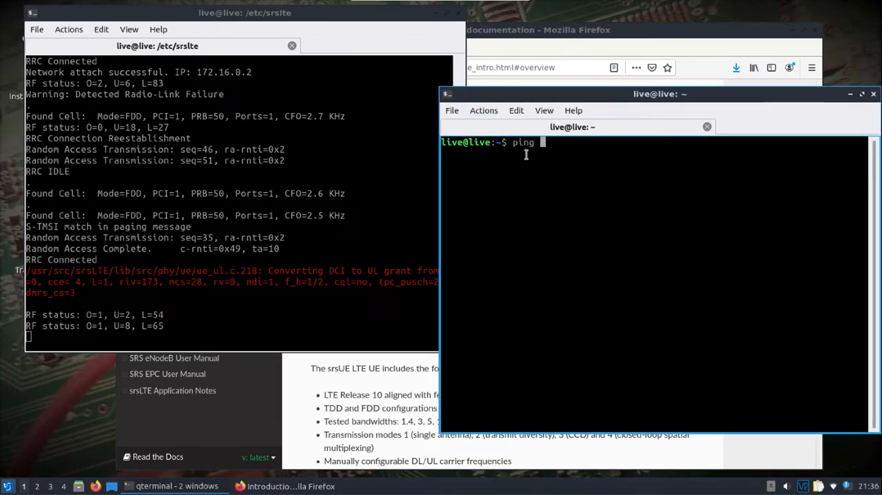
pyautogui.write('172')
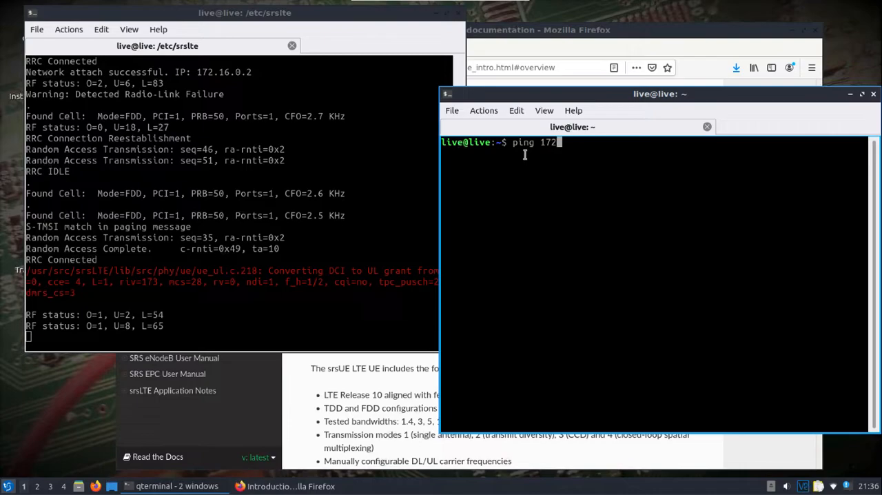
pyautogui.write('.16.0.')
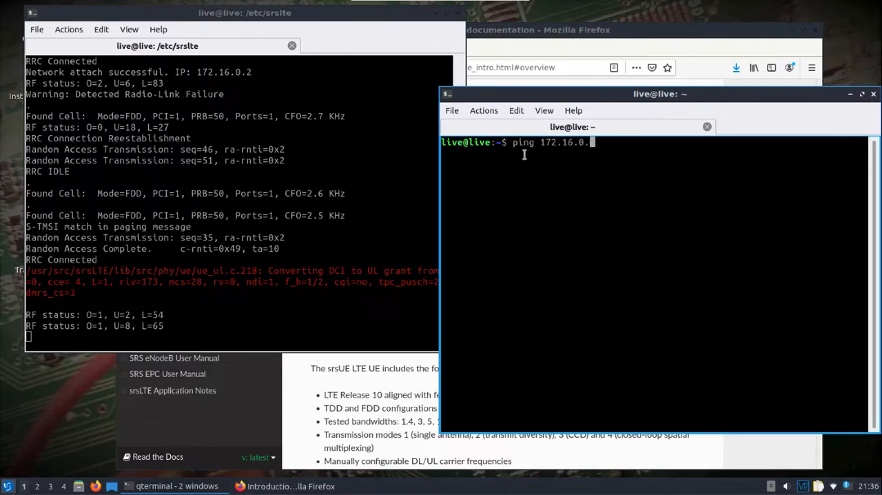